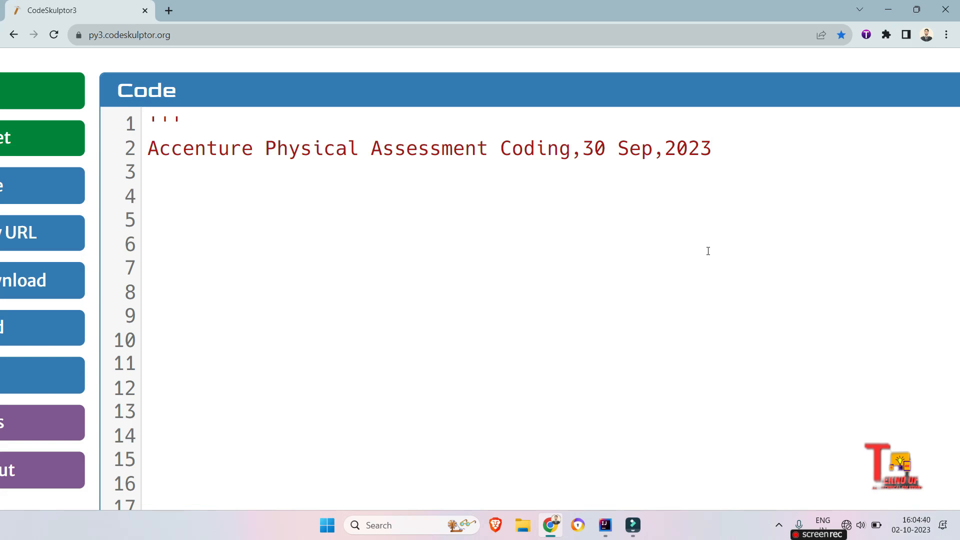
# Step: Briefly append 'dcba' to the abcde example in the docstring, then delete it to restore abcde
pyautogui.click(711, 148)
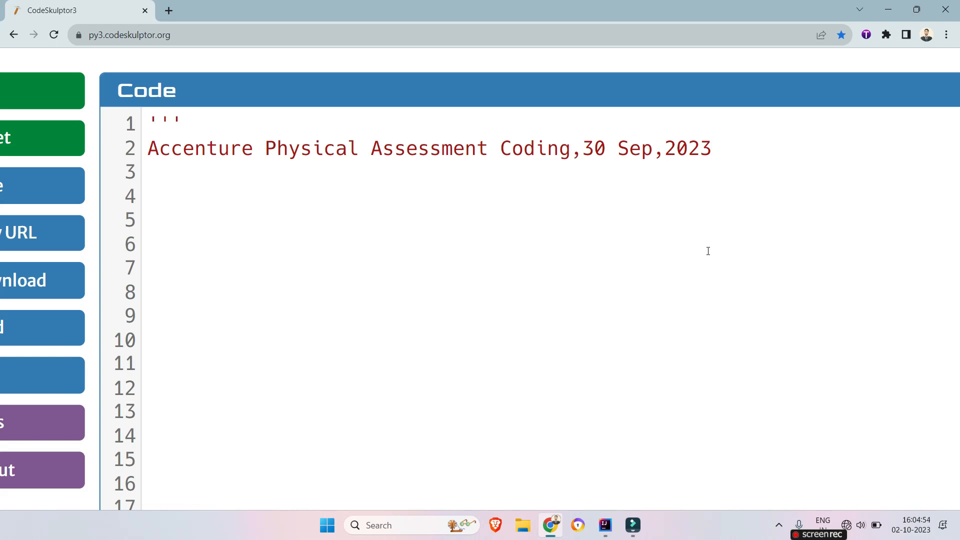
pyautogui.scroll(-3)
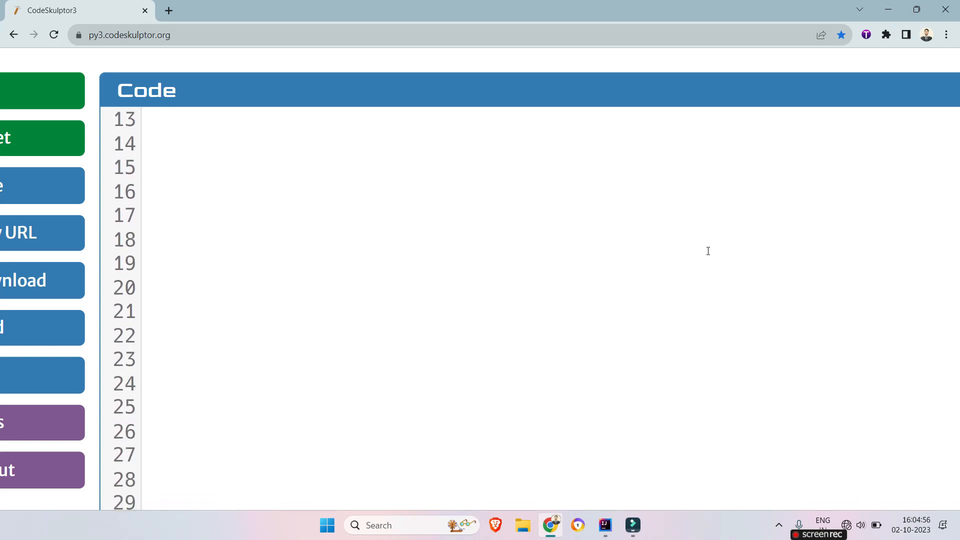
pyautogui.scroll(-3)
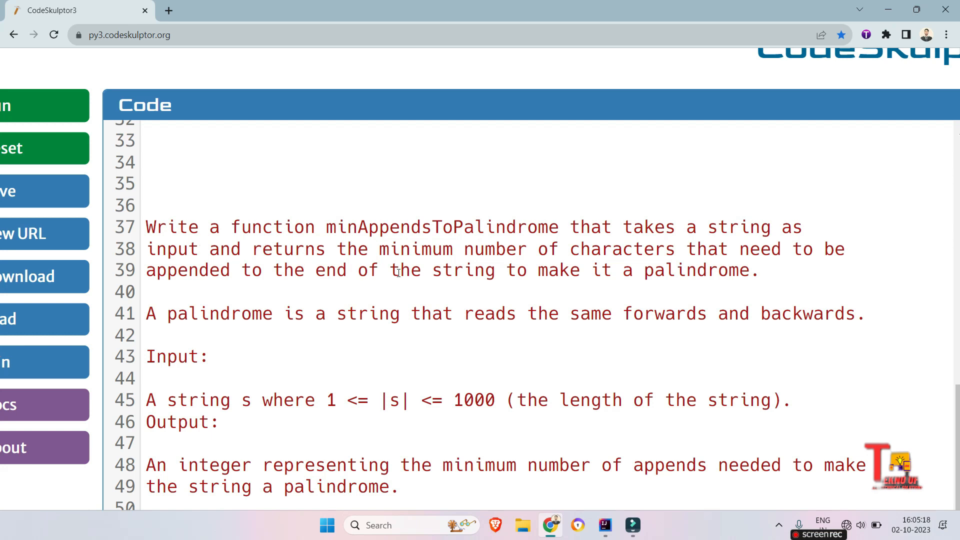
pyautogui.moveTo(740, 257)
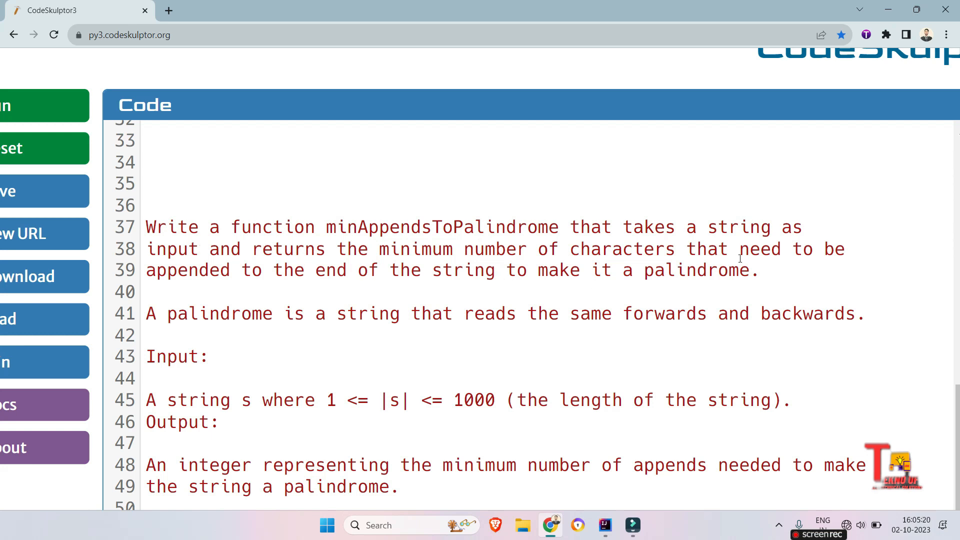
pyautogui.moveTo(455, 297)
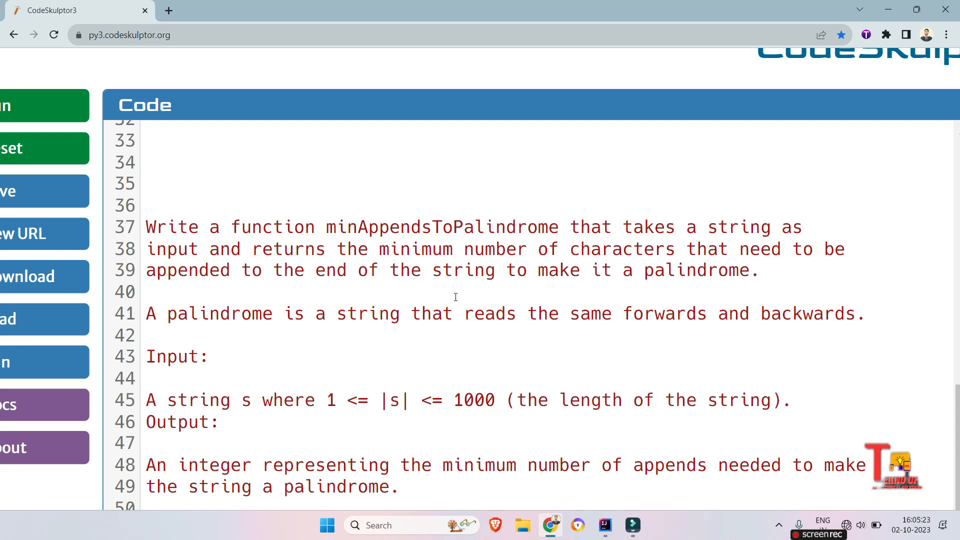
pyautogui.moveTo(437, 384)
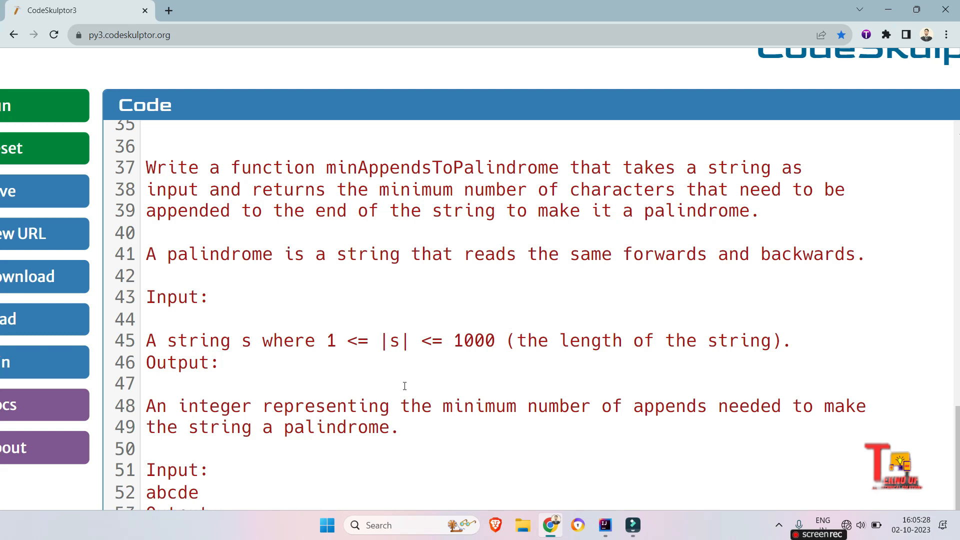
pyautogui.scroll(-3)
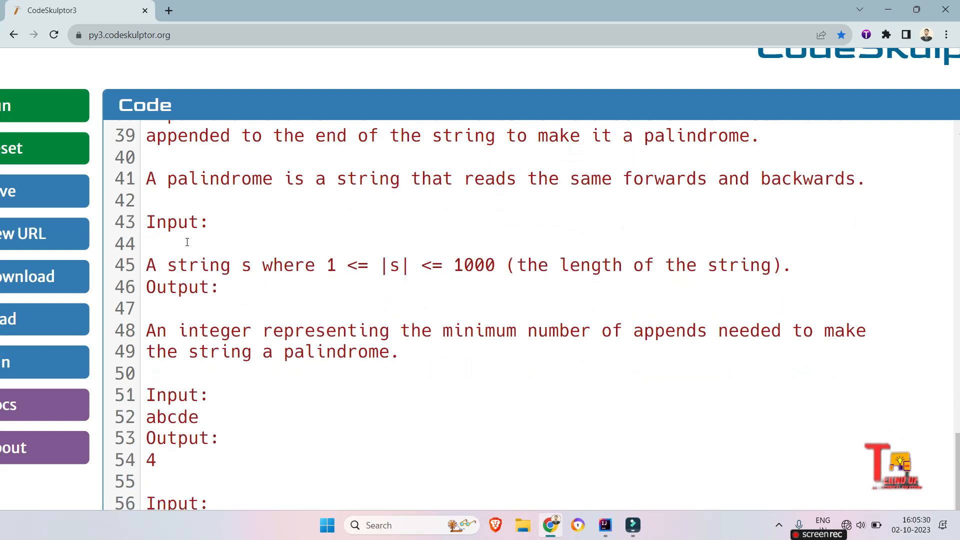
pyautogui.scroll(-3)
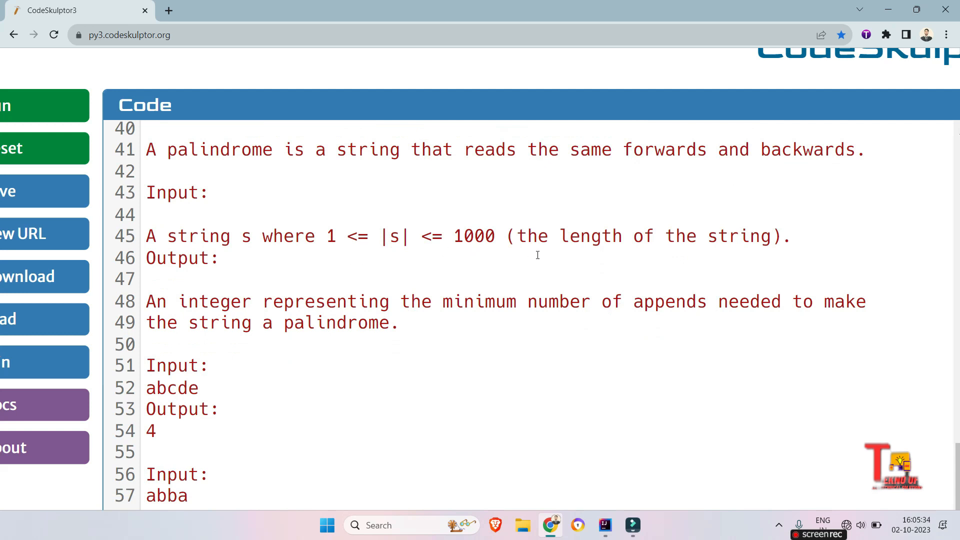
pyautogui.scroll(-3)
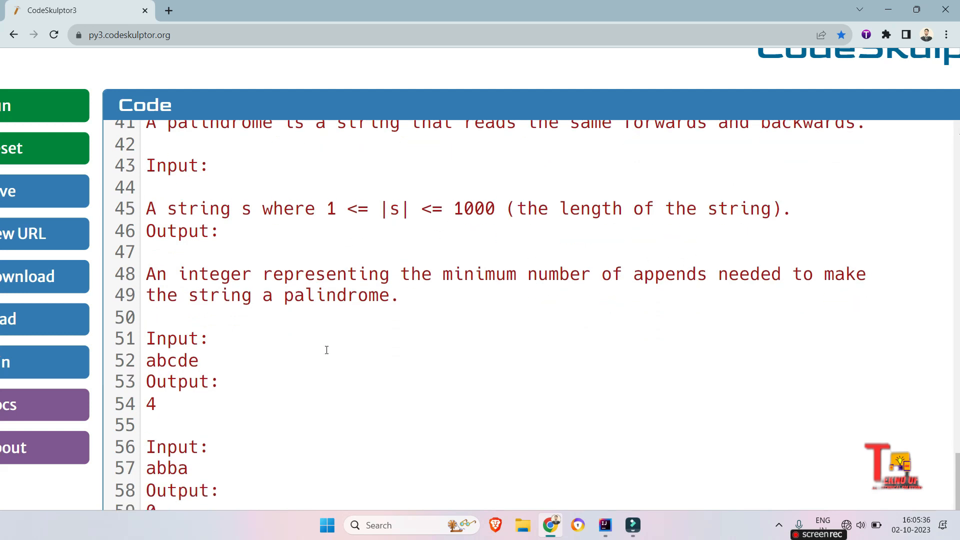
pyautogui.scroll(-3)
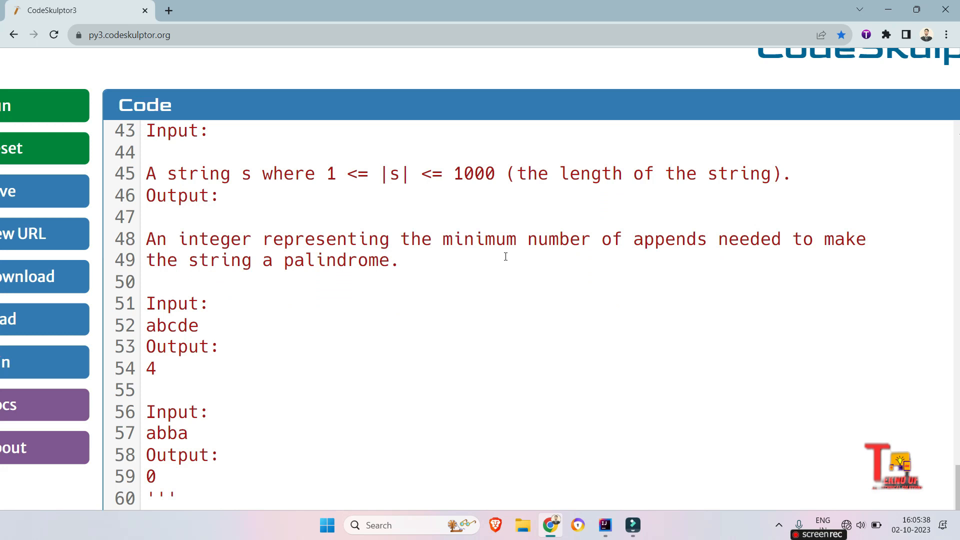
pyautogui.moveTo(372, 268)
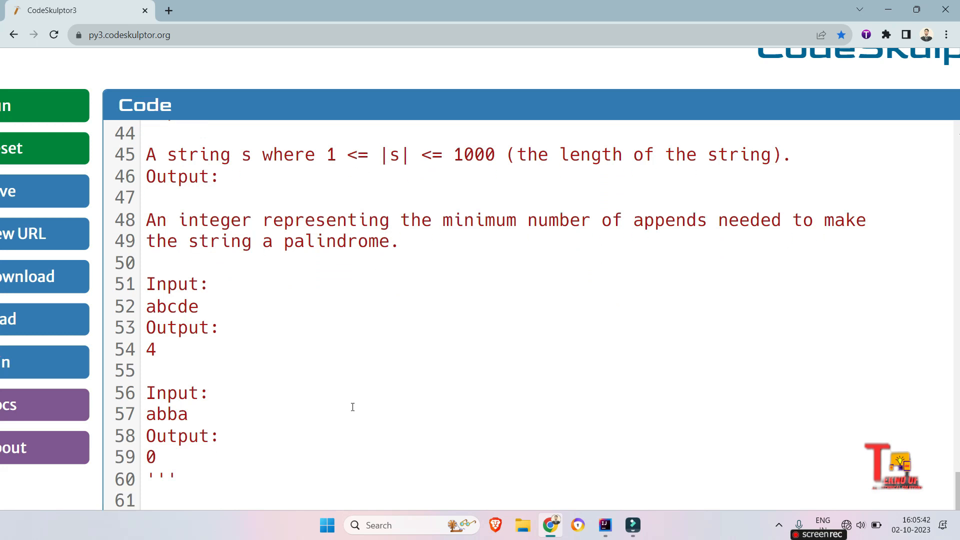
pyautogui.scroll(-3)
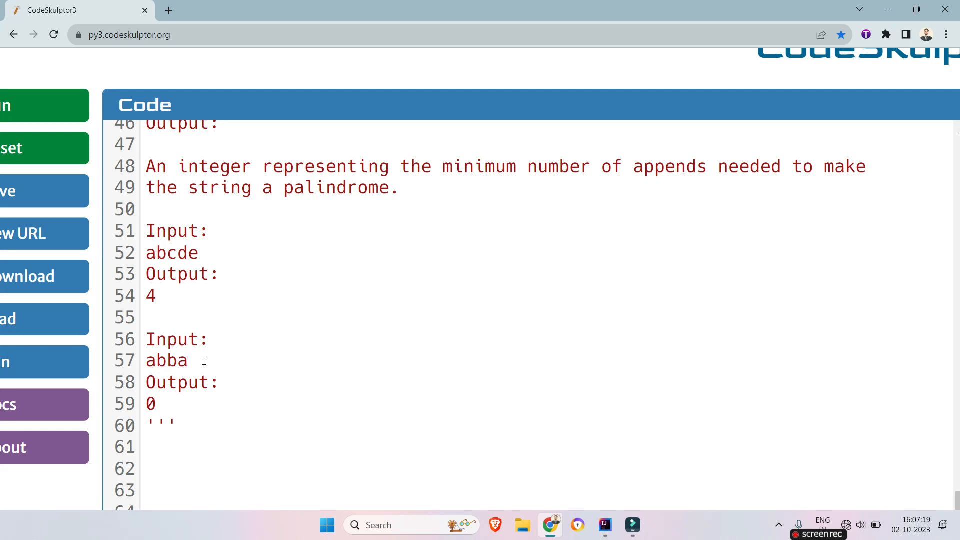
pyautogui.click(199, 317)
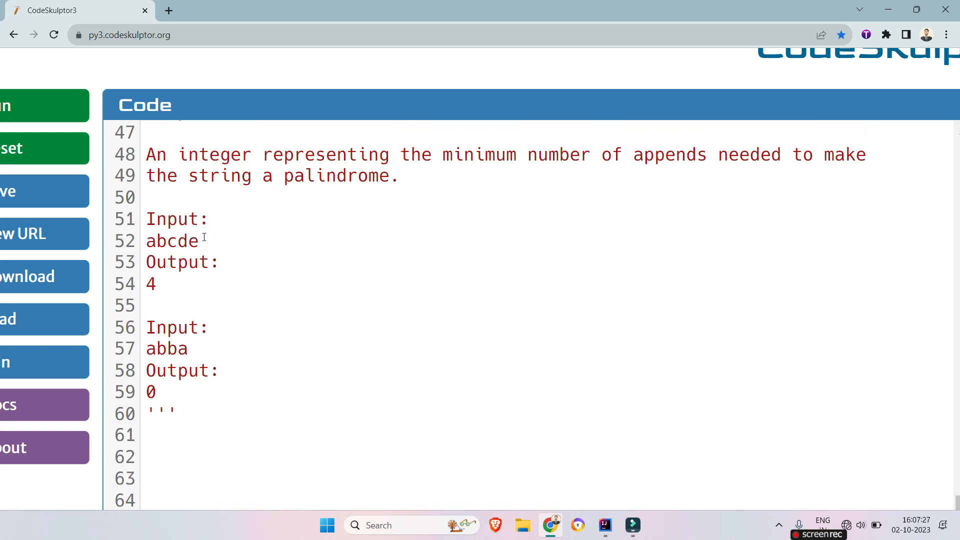
pyautogui.write('dcba')
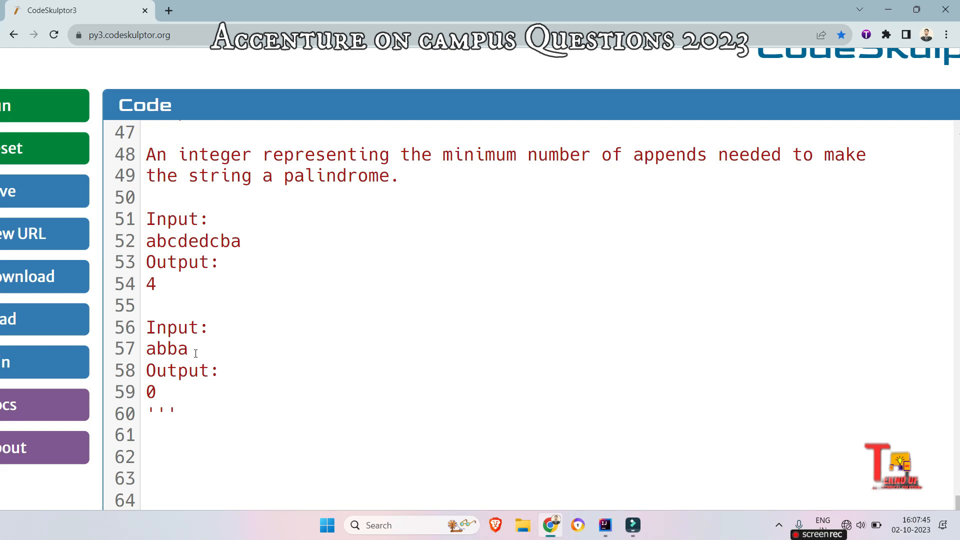
pyautogui.doubleClick(165, 348)
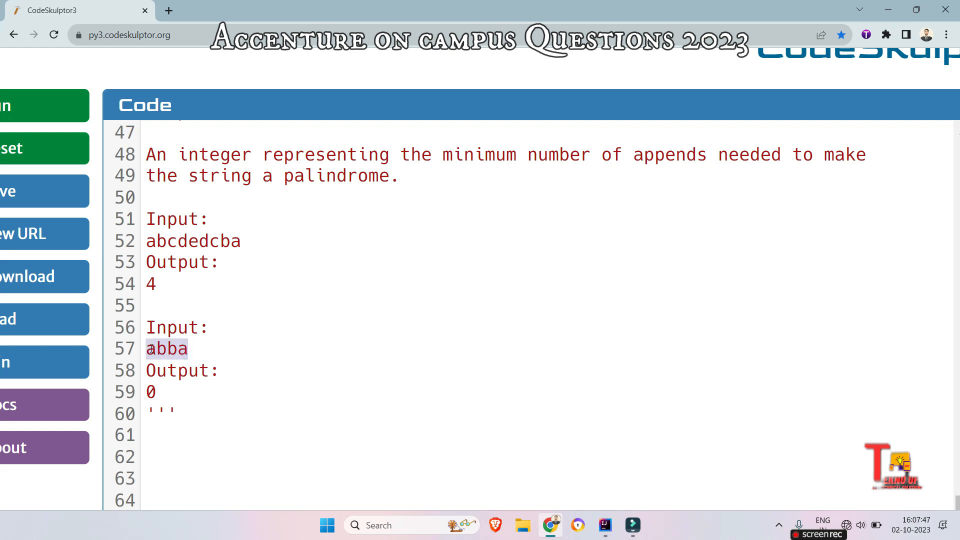
pyautogui.click(190, 348)
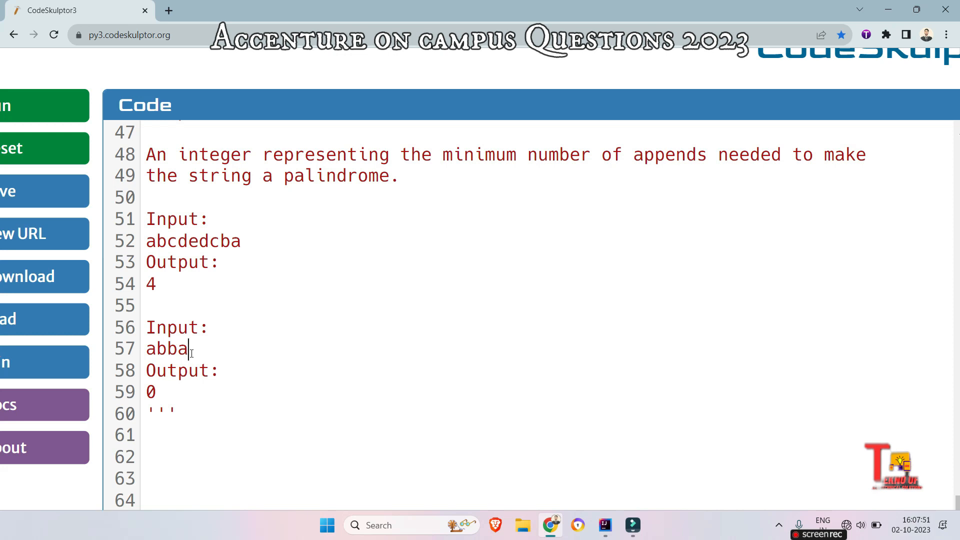
pyautogui.moveTo(264, 274)
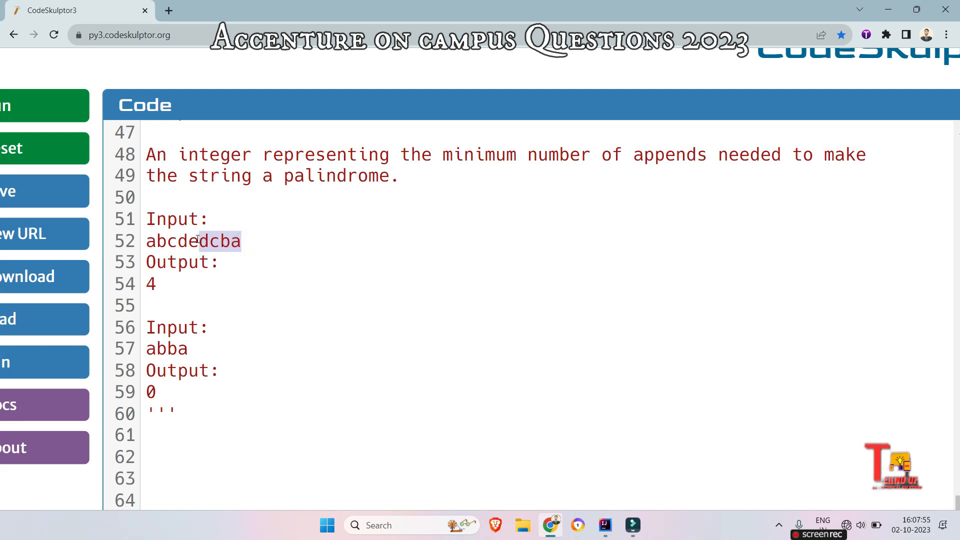
pyautogui.press('Delete')
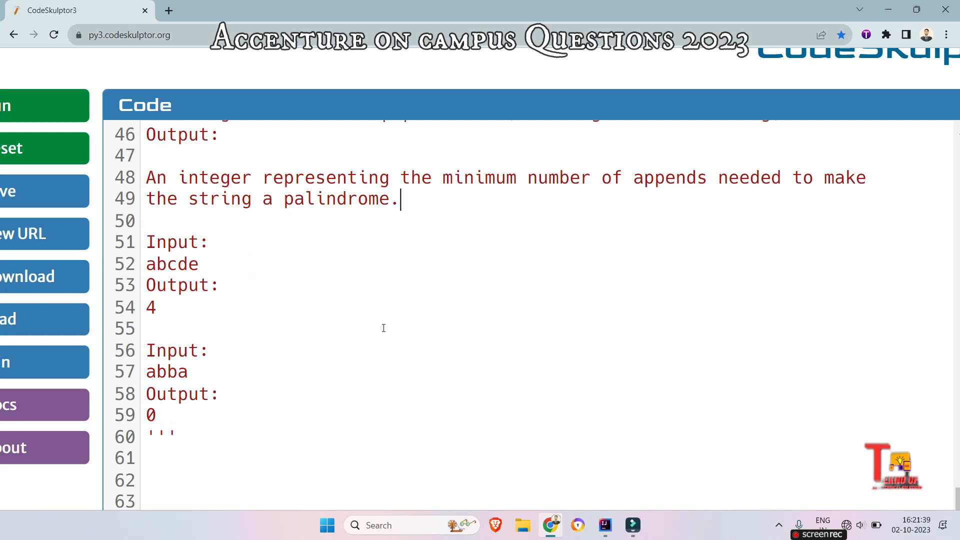
# Step: Write the function header def min_appends(s): below the docstring
pyautogui.scroll(-3)
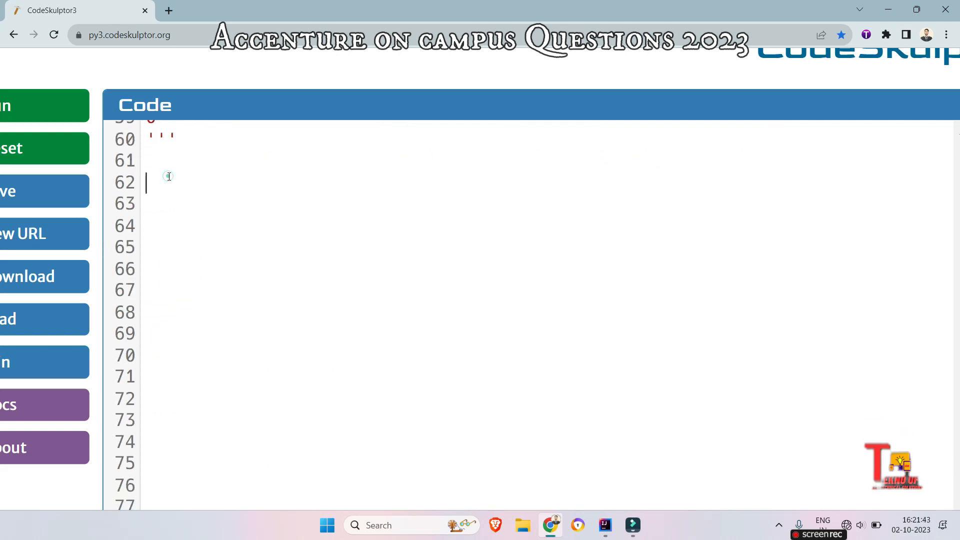
pyautogui.moveTo(168, 177)
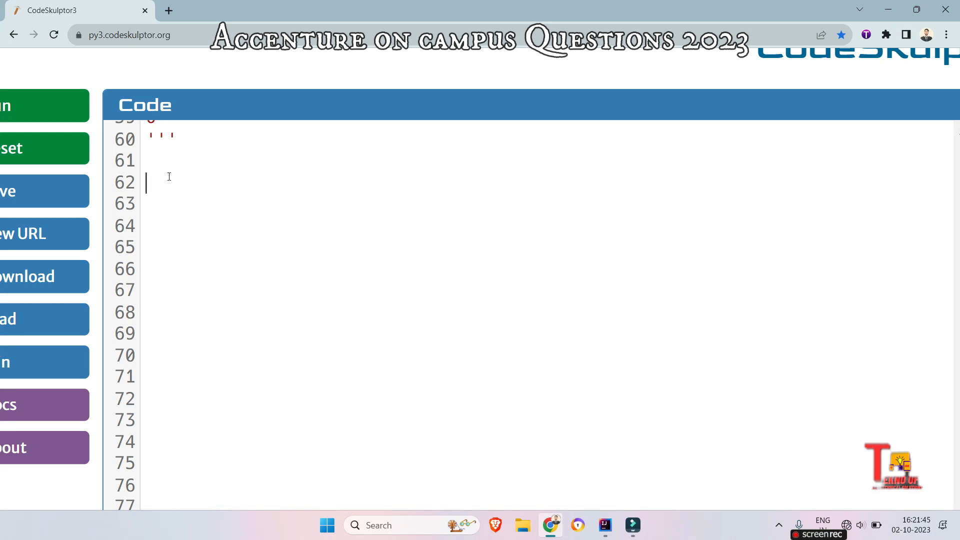
pyautogui.write('def m')
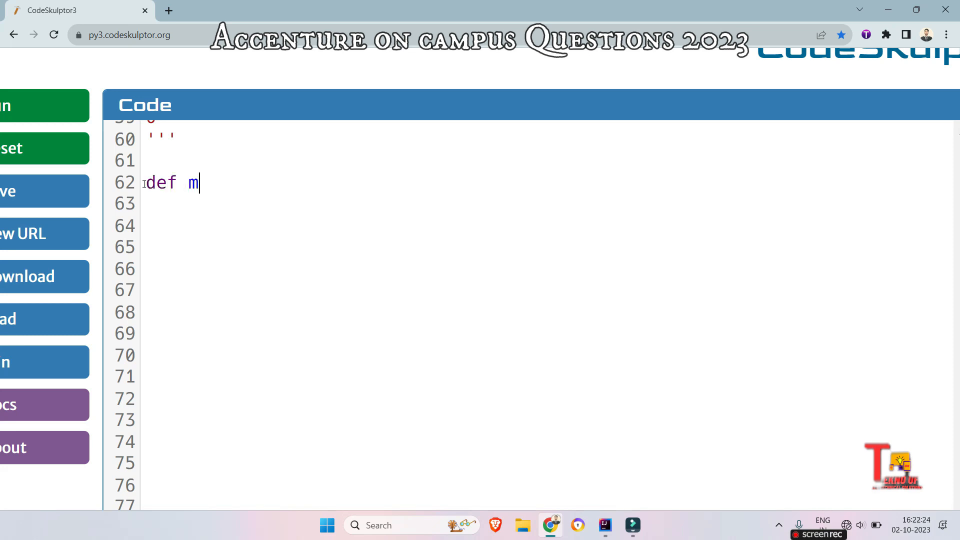
pyautogui.write('in_ap')
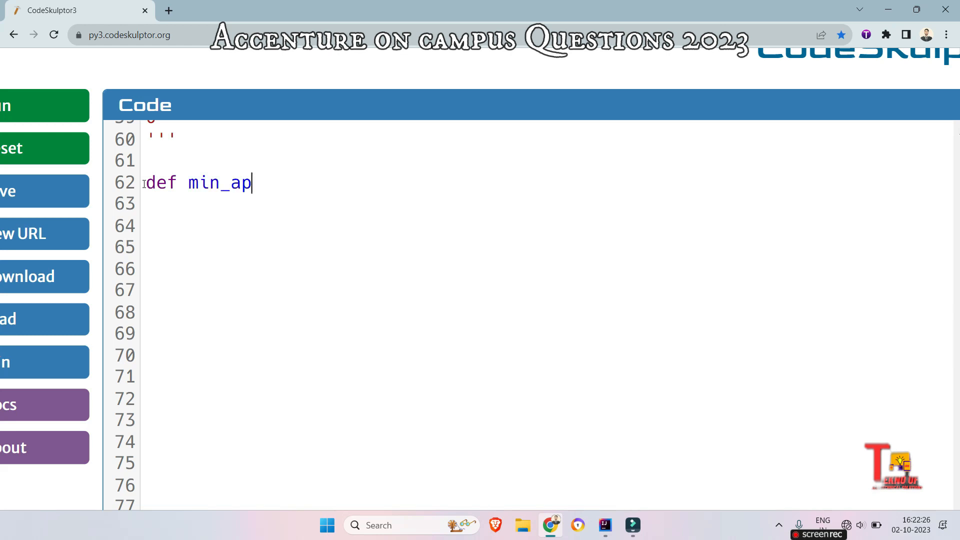
pyautogui.write('pends(s')
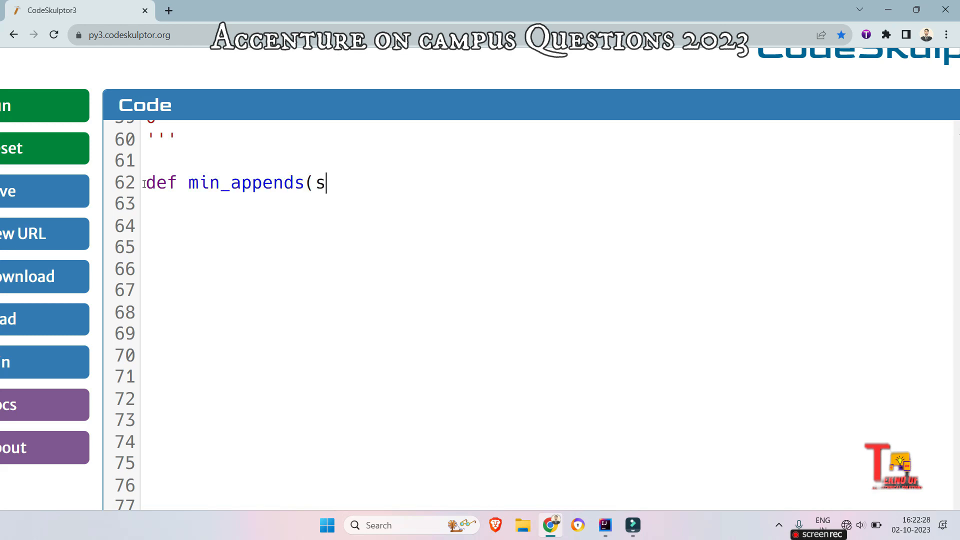
pyautogui.write('):')
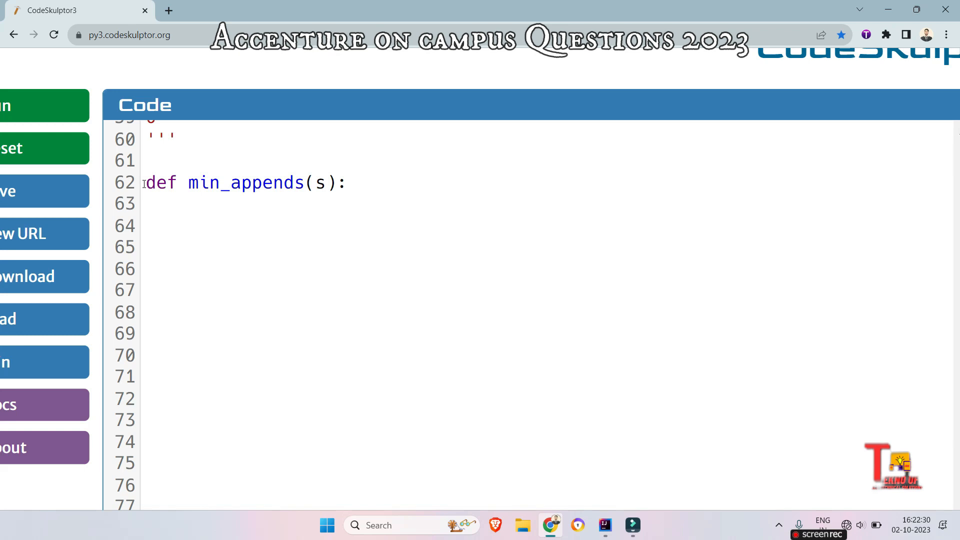
# Step: Add the nested helper header def is_palindrom(string): inside min_appends
pyautogui.write('de')
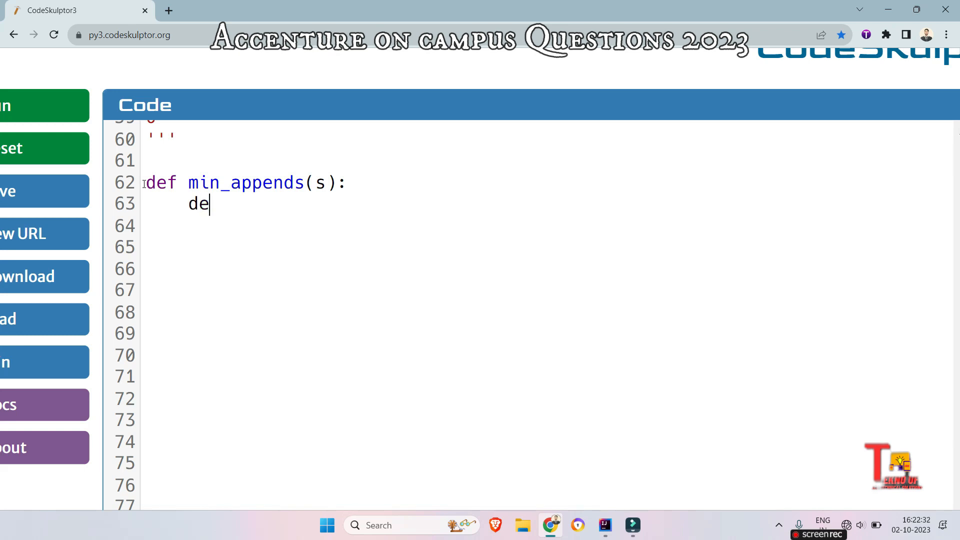
pyautogui.write('f is_')
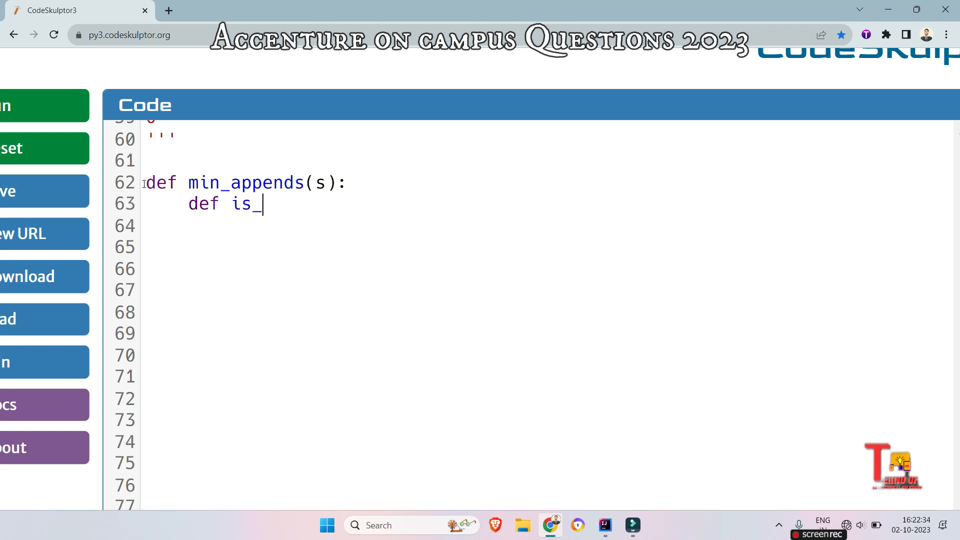
pyautogui.write('palindrom')
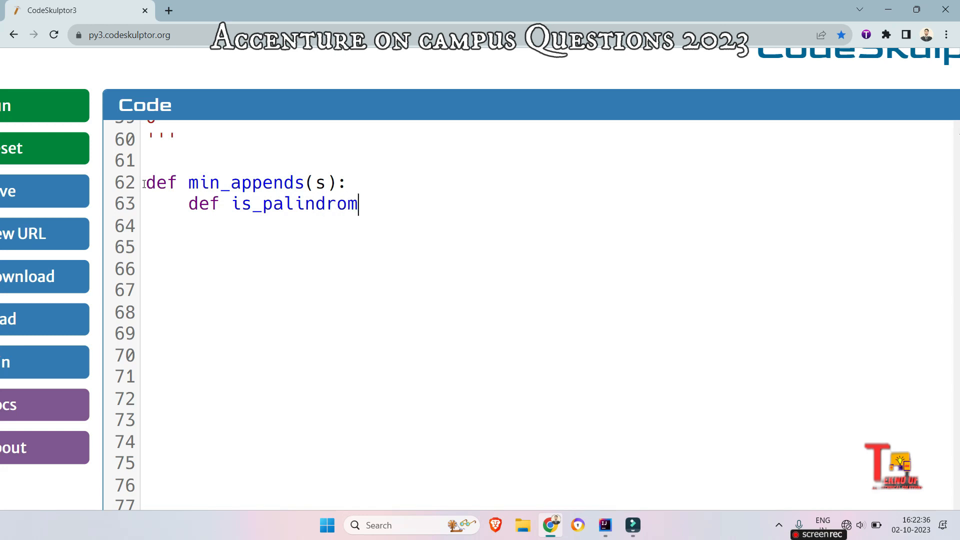
pyautogui.write('(string')
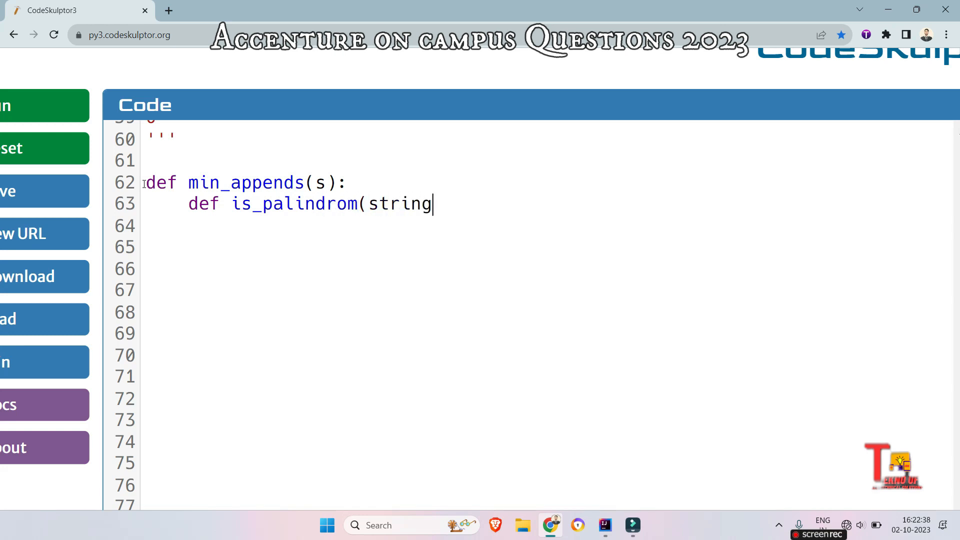
pyautogui.write('):')
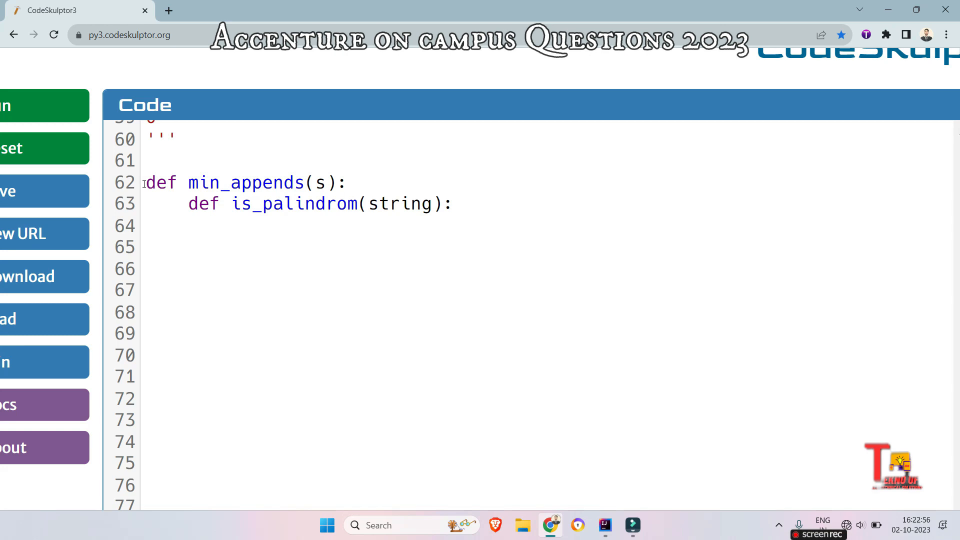
# Step: Make is_palindrom return string==string[::-1] and start a new line after it
pyautogui.write('retu')
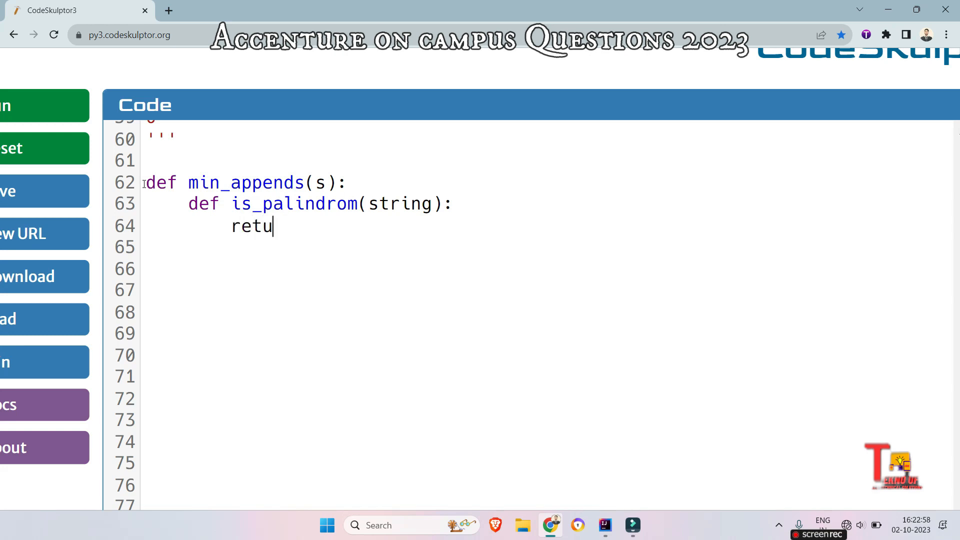
pyautogui.write('rn st')
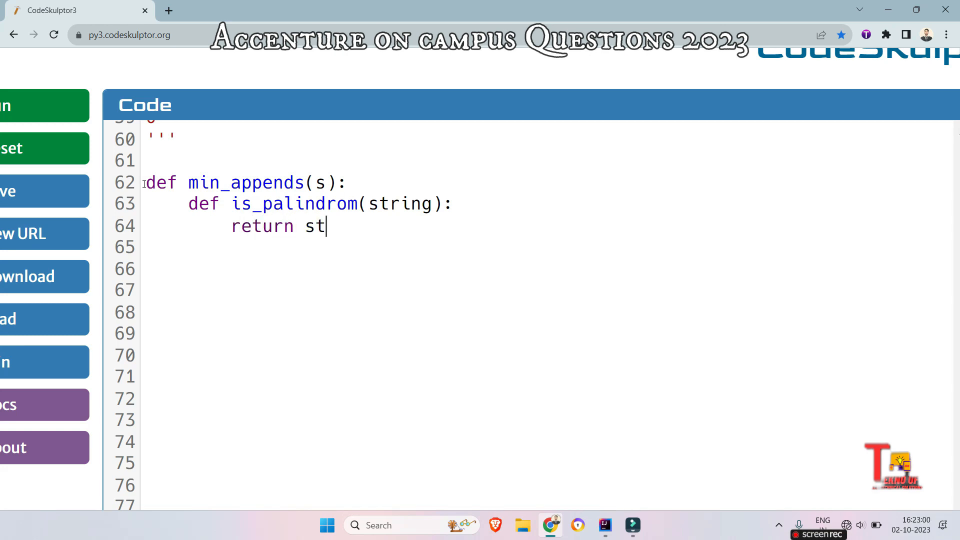
pyautogui.write('ring==')
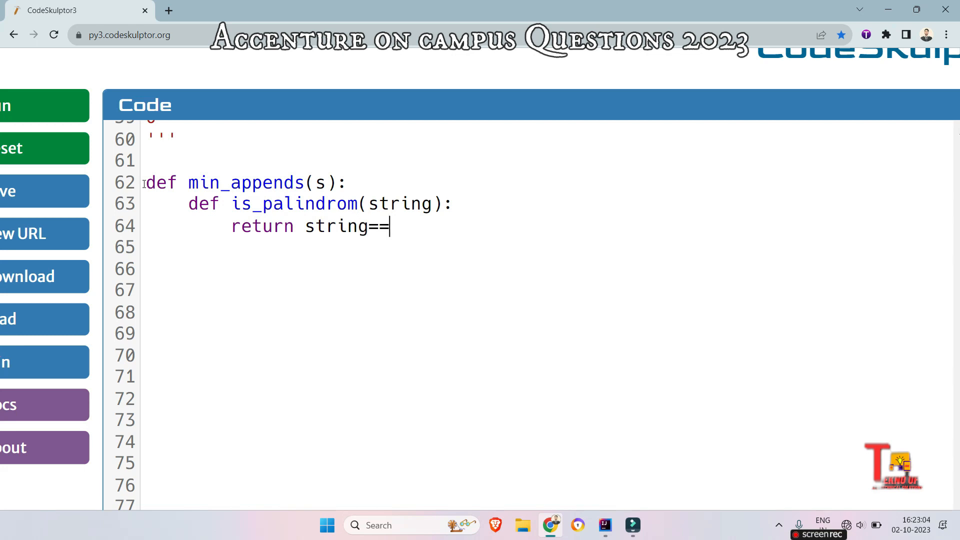
pyautogui.write('stri')
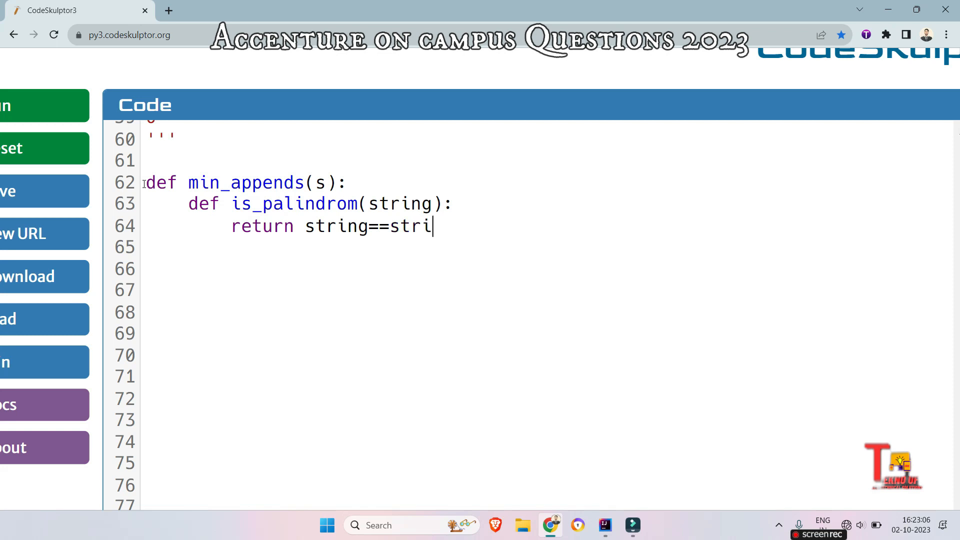
pyautogui.write('ng[')
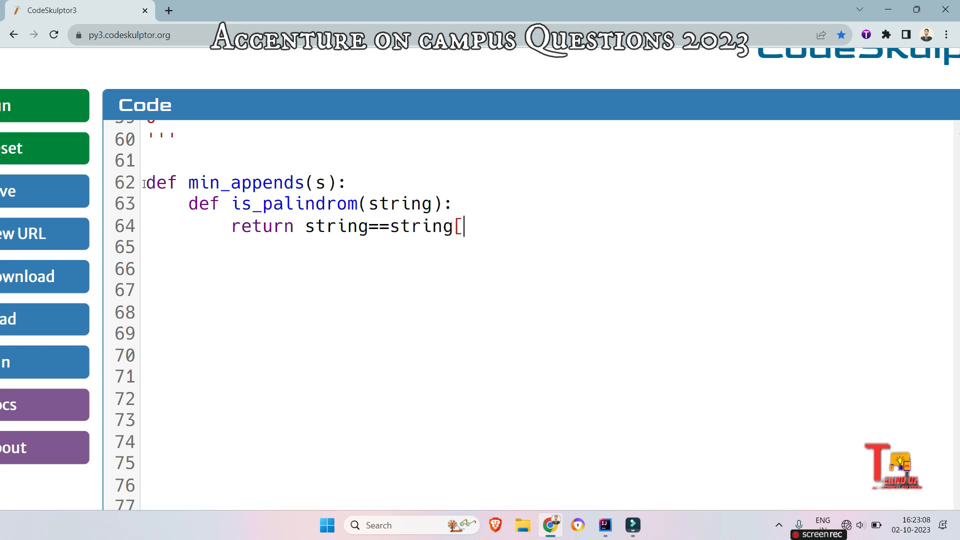
pyautogui.write('::-1')
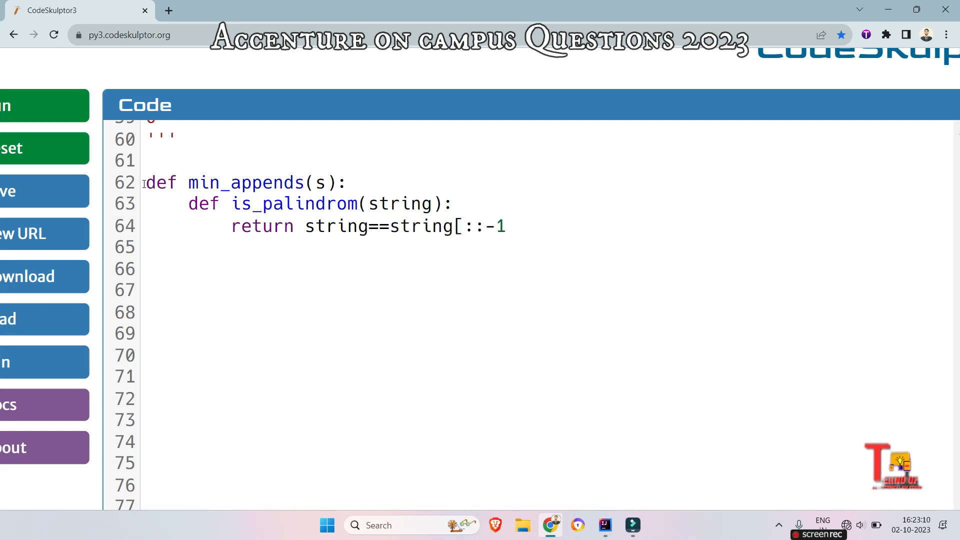
pyautogui.write(']')
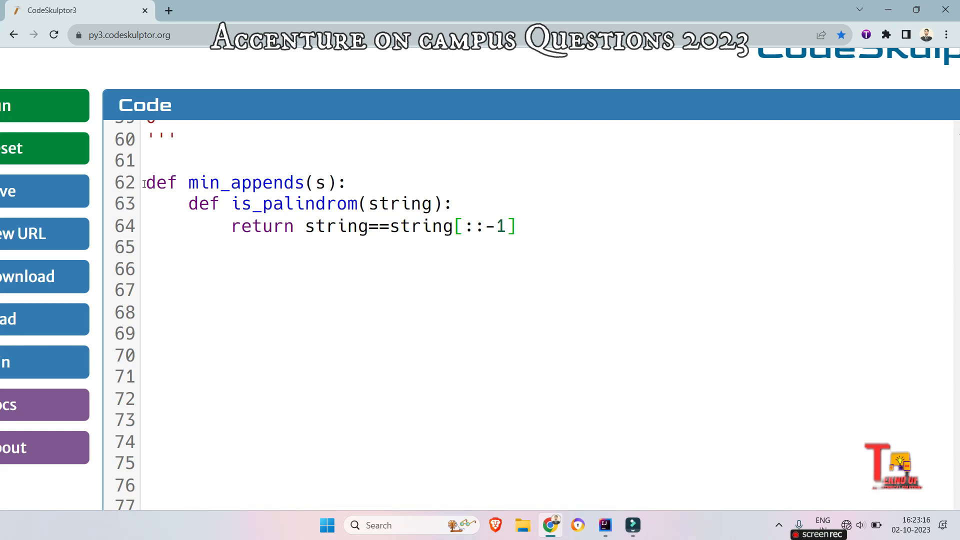
pyautogui.click(517, 226)
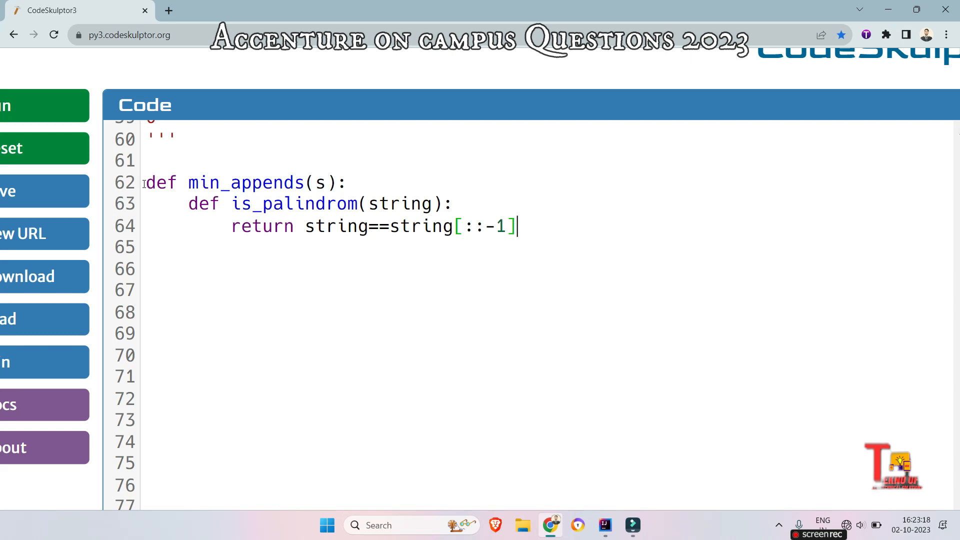
pyautogui.press('enter')
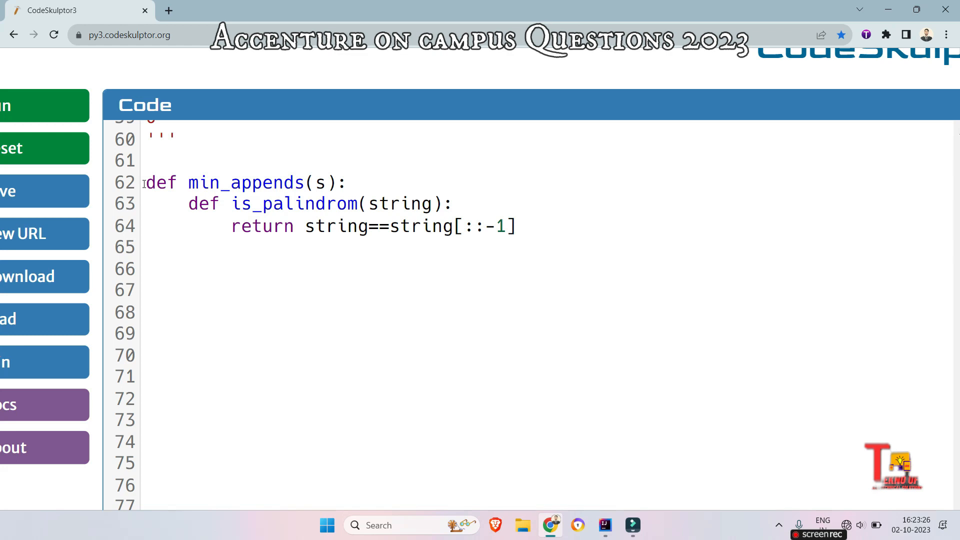
# Step: Initialise count=0 and begin the loop while not is_palindrom(s):
pyautogui.write('coun')
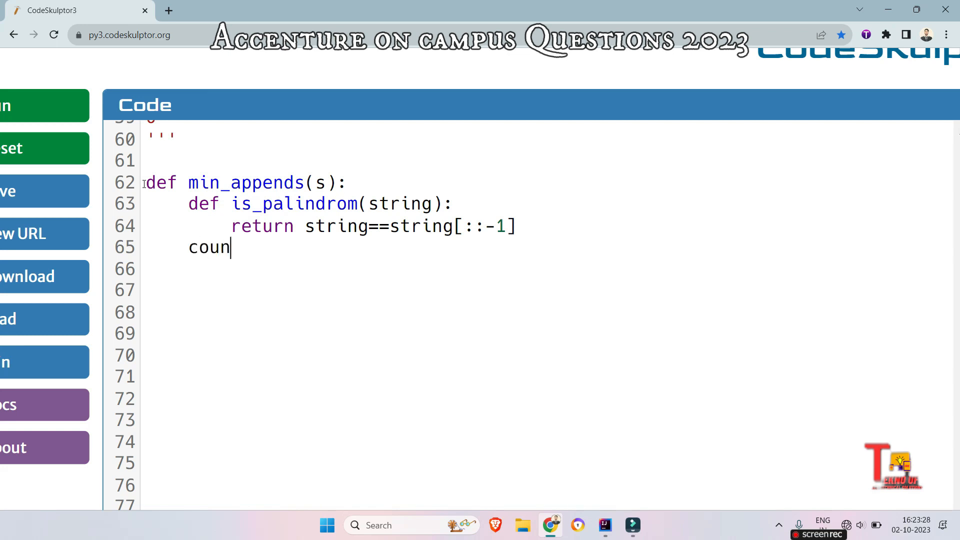
pyautogui.write('t=0')
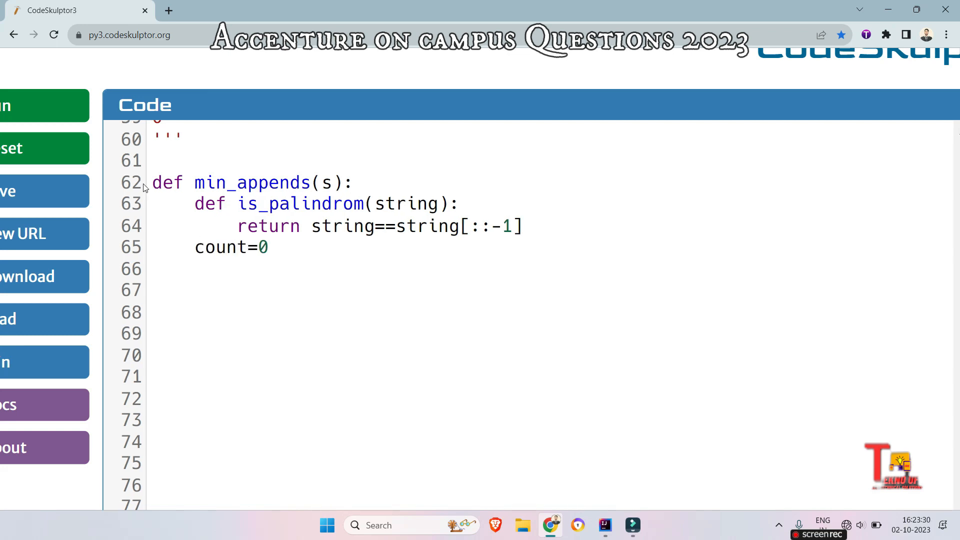
pyautogui.write('while')
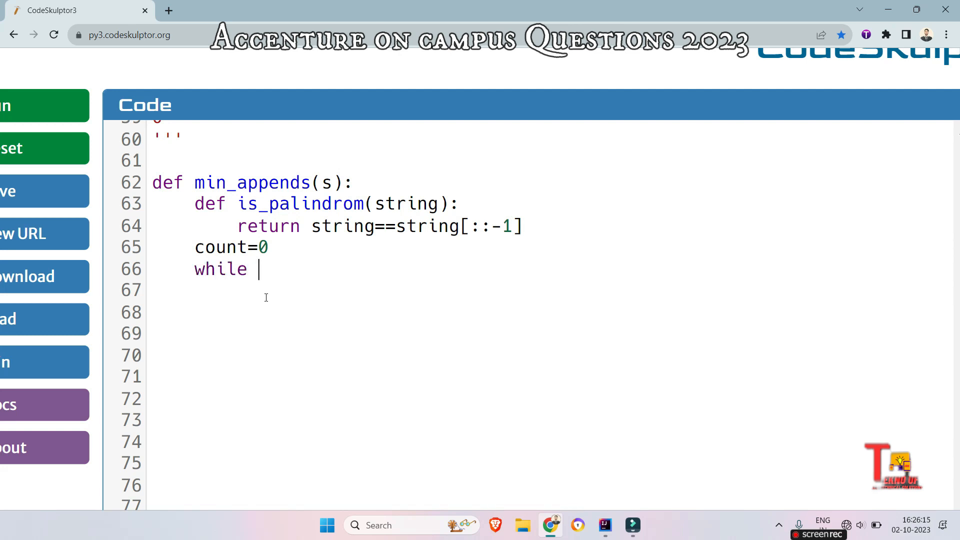
pyautogui.write('not')
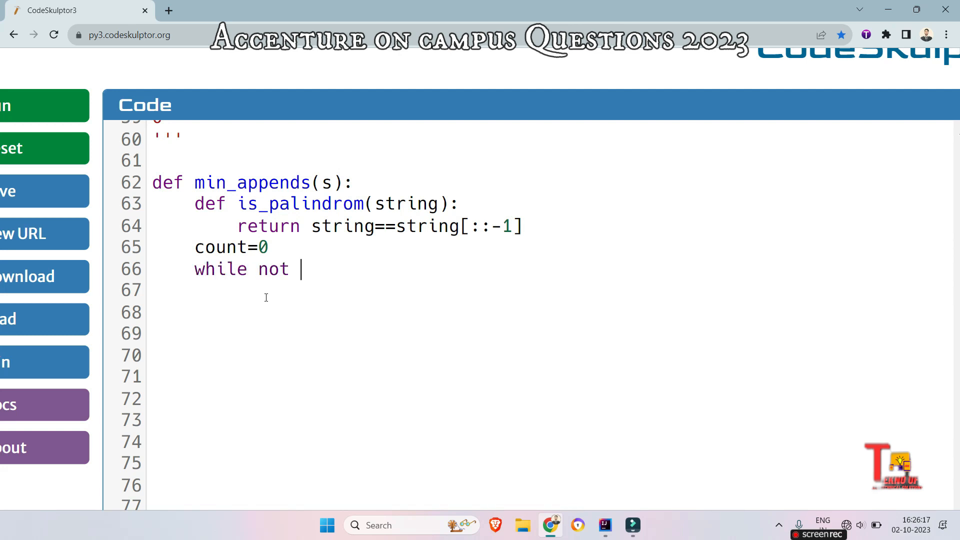
pyautogui.write('is_')
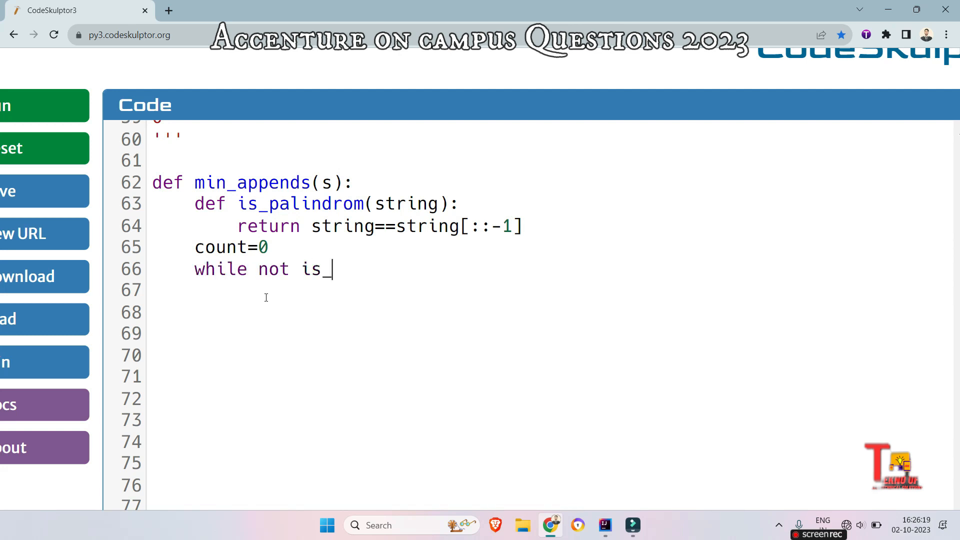
pyautogui.write('palondro')
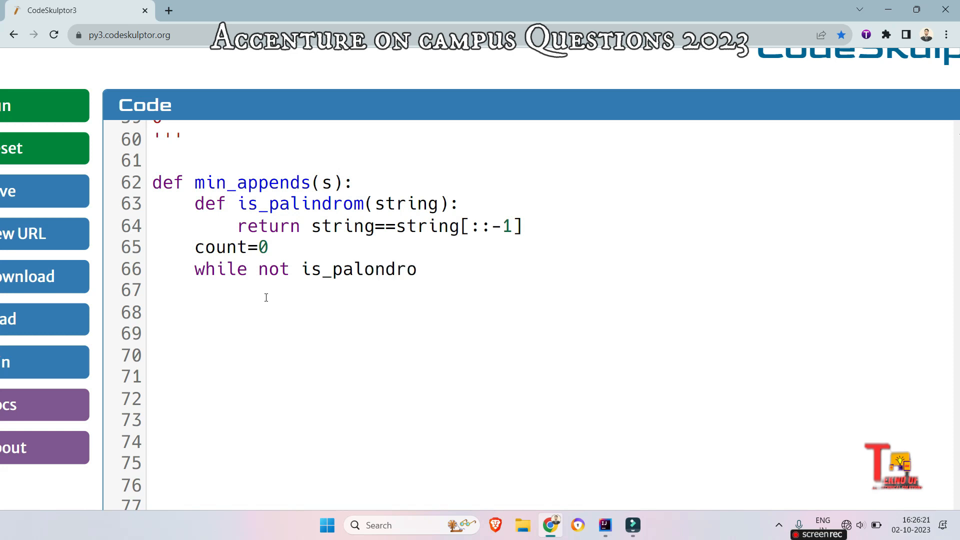
pyautogui.press('BackSpace')
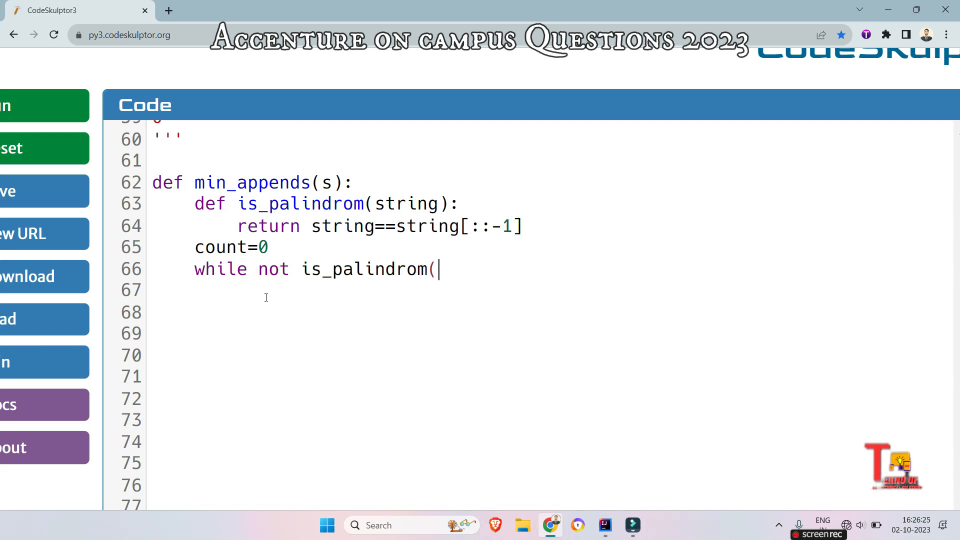
pyautogui.write('s):')
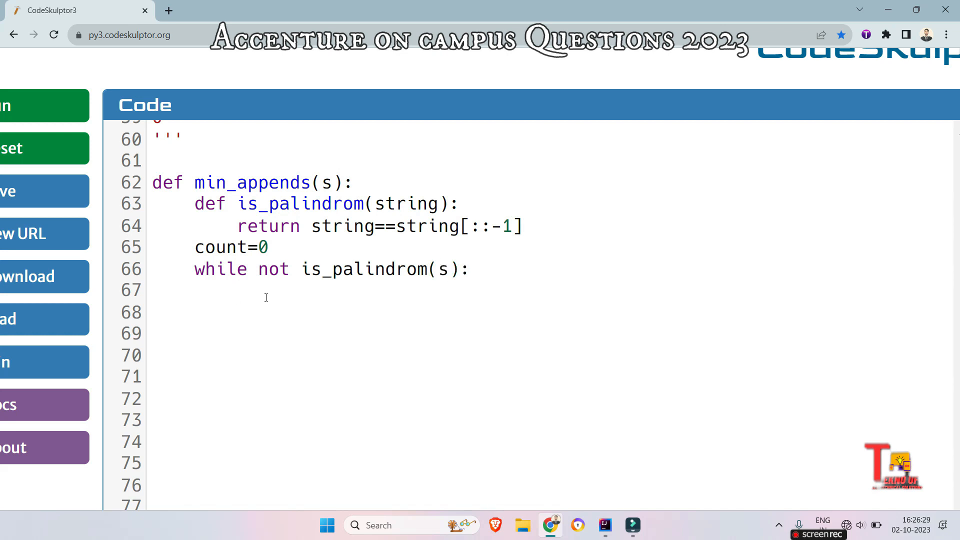
# Step: Fill the loop body with s=s[:-1] and count+=1
pyautogui.click(237, 293)
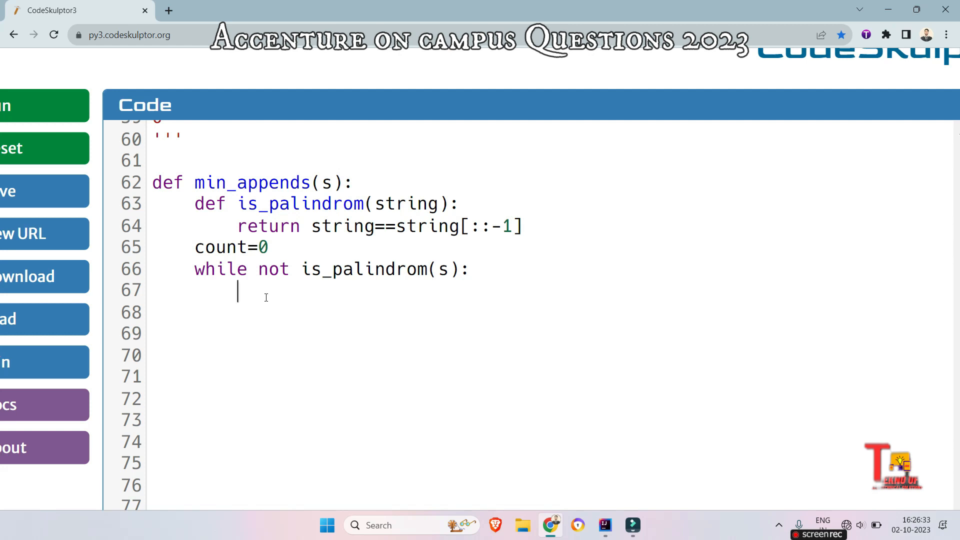
pyautogui.write('s=')
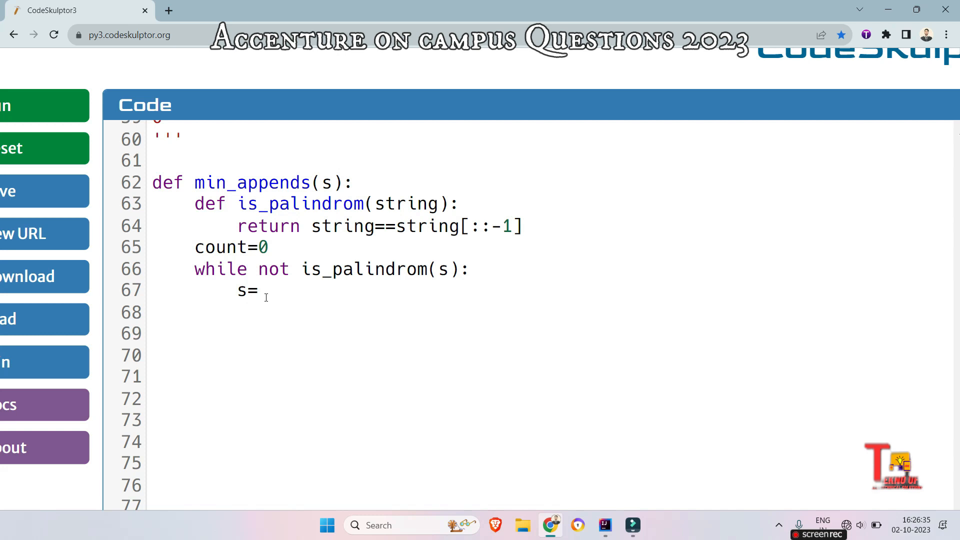
pyautogui.write('s[:')
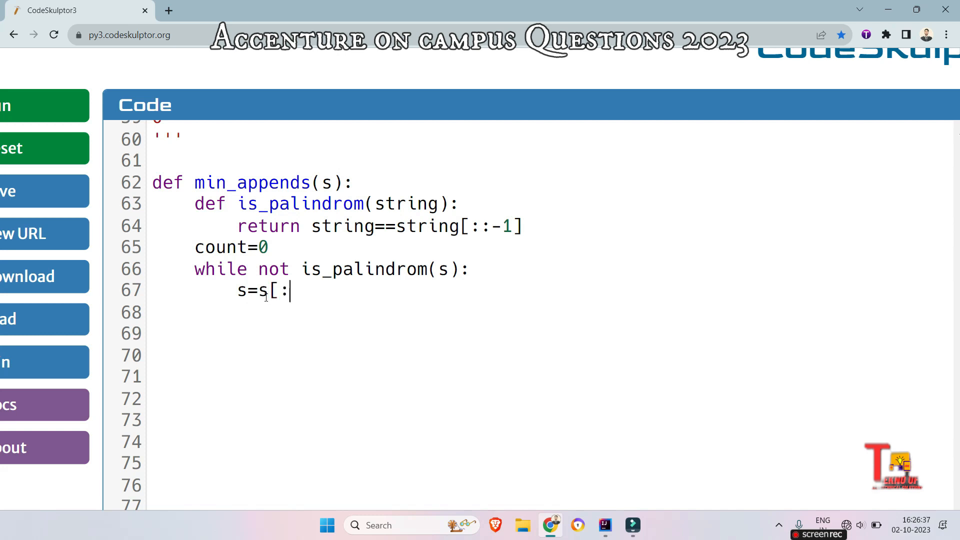
pyautogui.write('-1]')
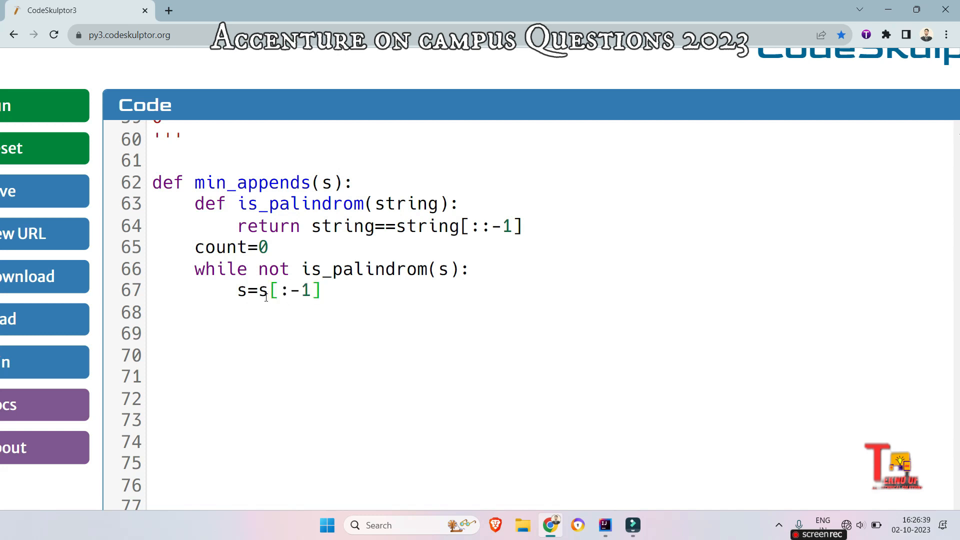
pyautogui.write('c')
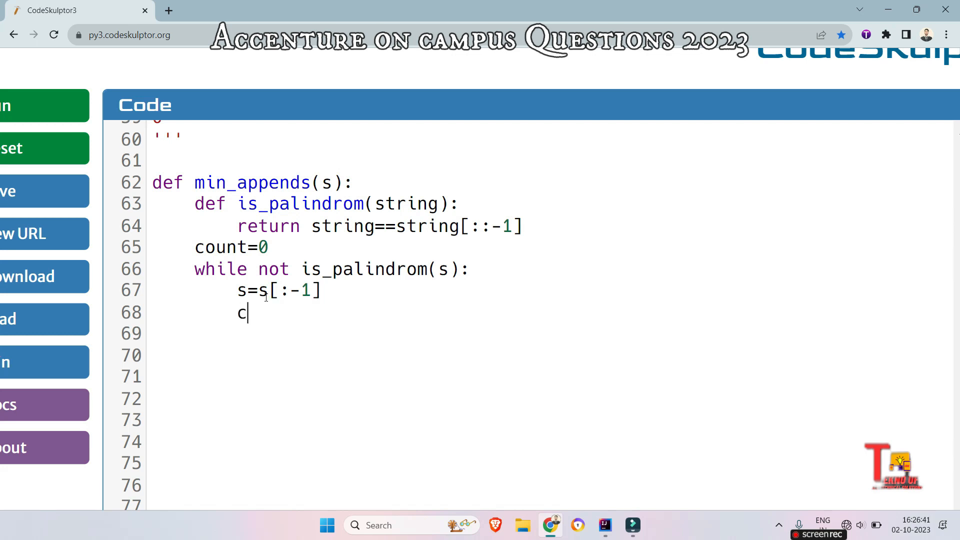
pyautogui.write('ount')
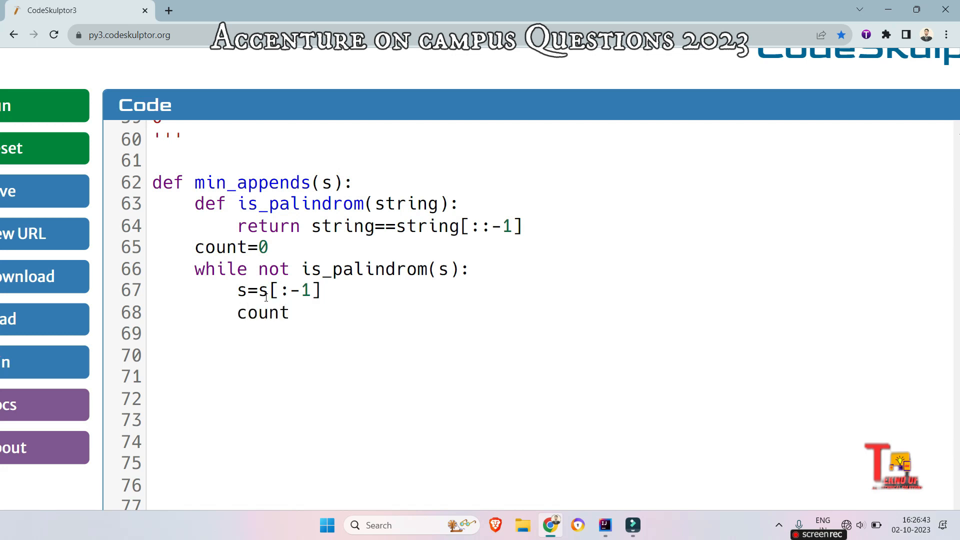
pyautogui.write('+=')
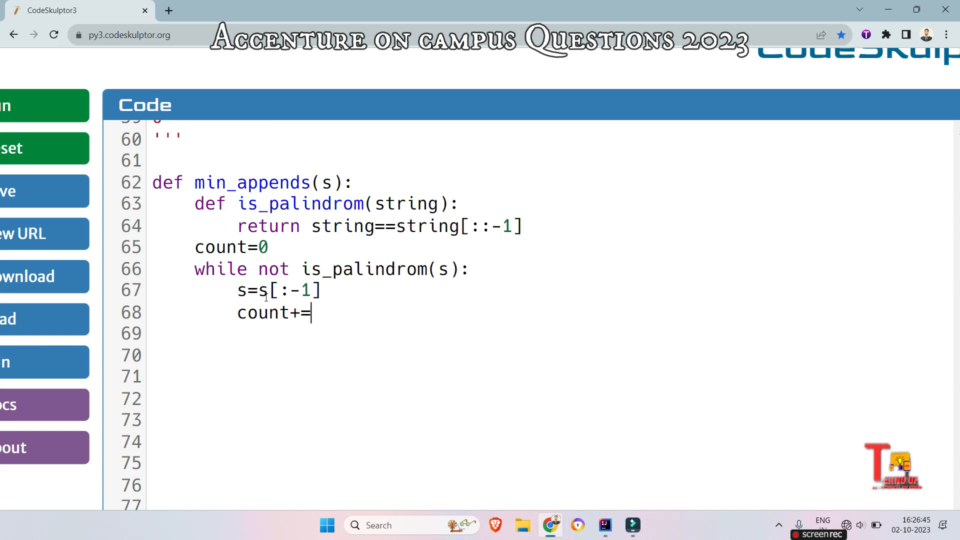
pyautogui.write('1')
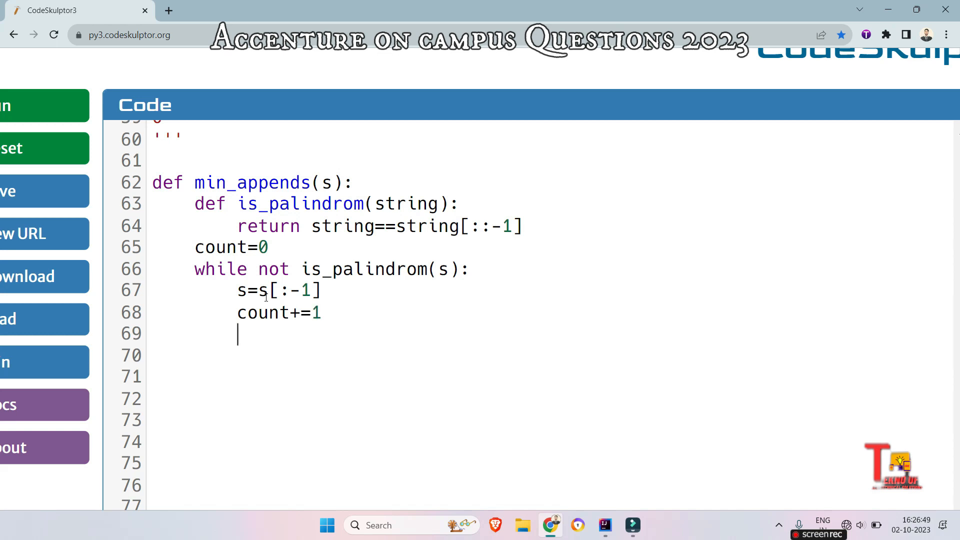
# Step: End min_appends with return count
pyautogui.write('re')
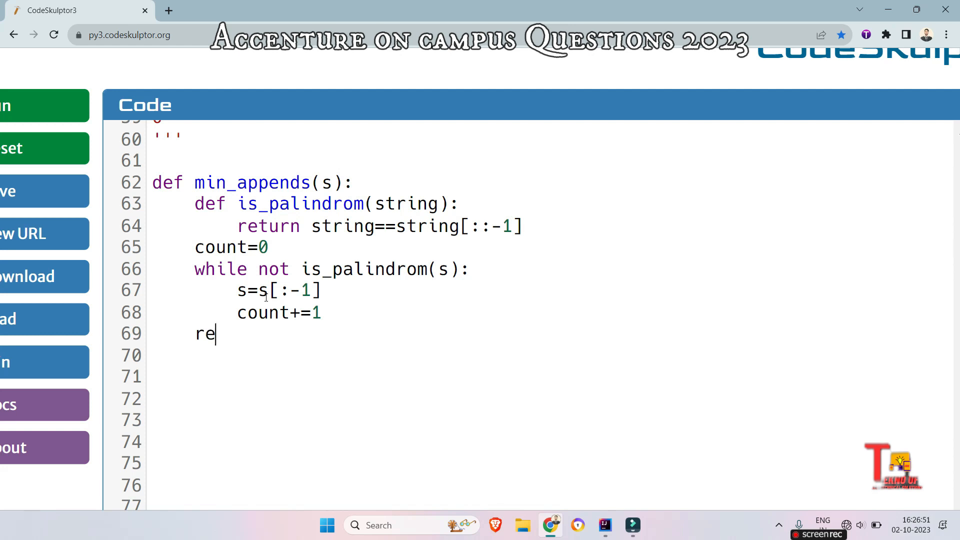
pyautogui.write('turn co')
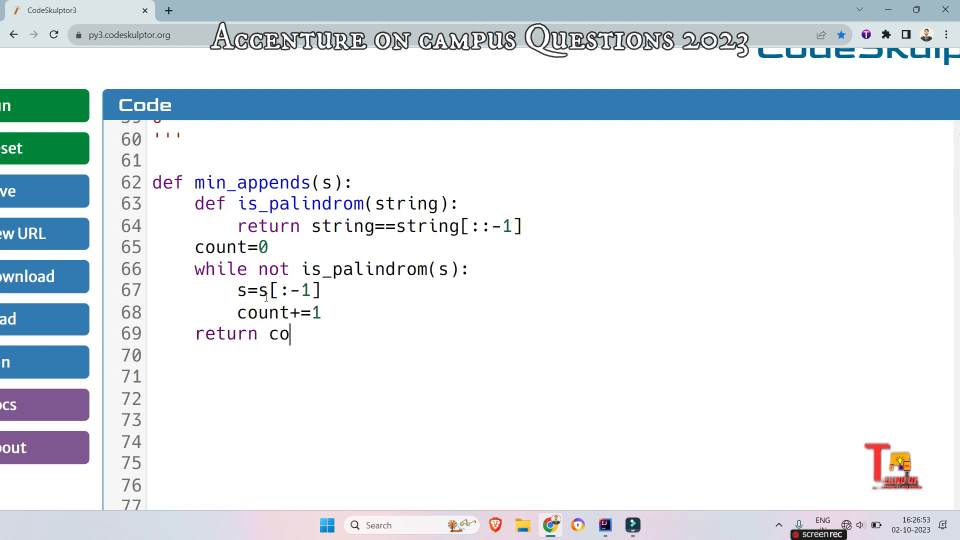
pyautogui.write('unt')
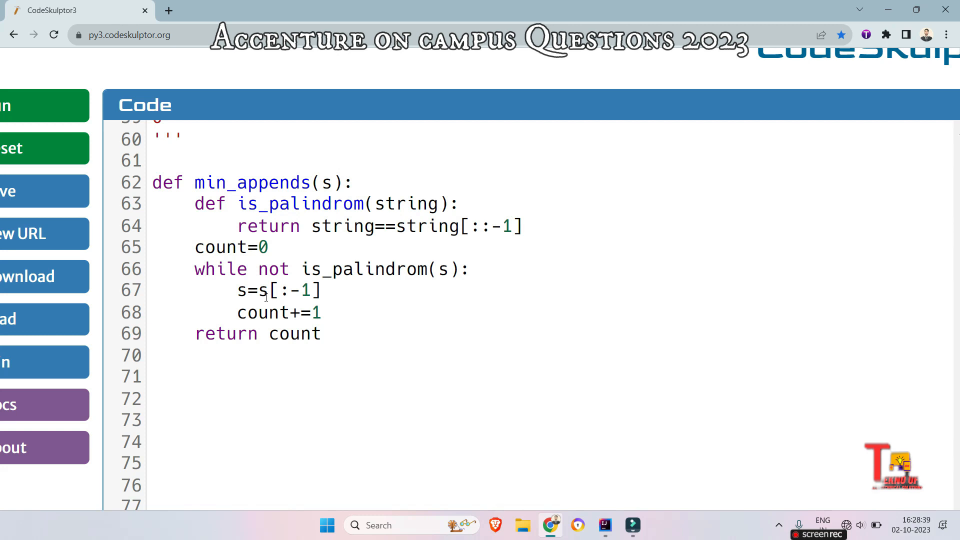
pyautogui.click(153, 355)
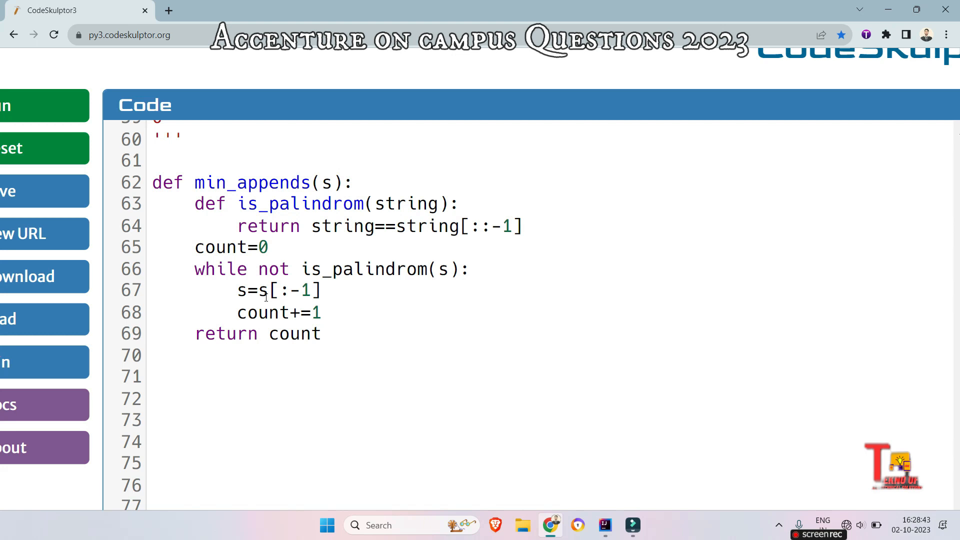
# Step: Add driver lines s=input() and print(min_appends(s)) below the function
pyautogui.write('s=')
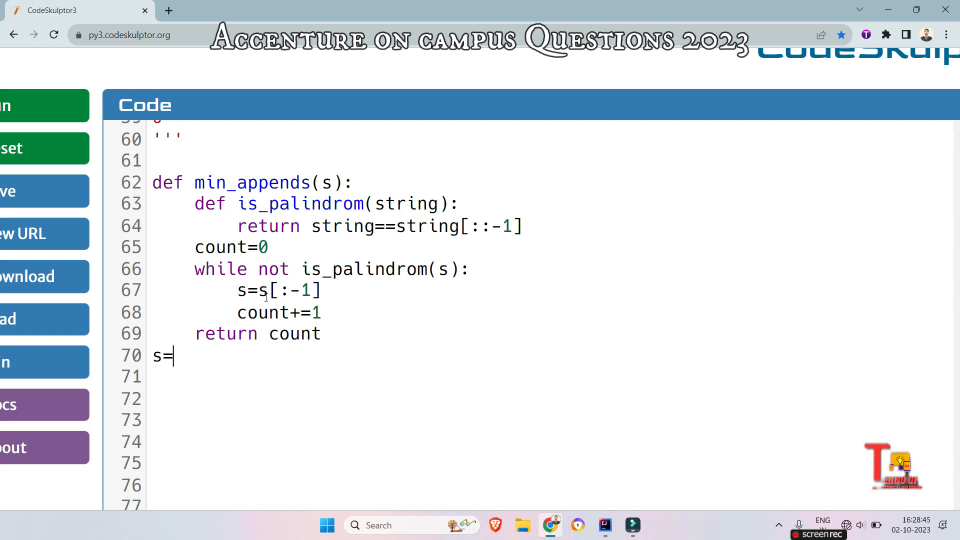
pyautogui.write('input()')
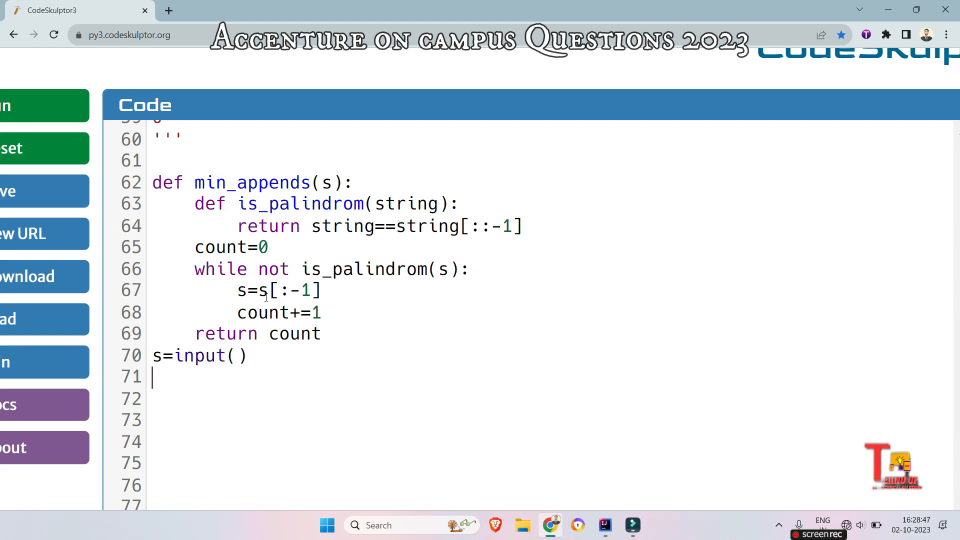
pyautogui.write('print(s')
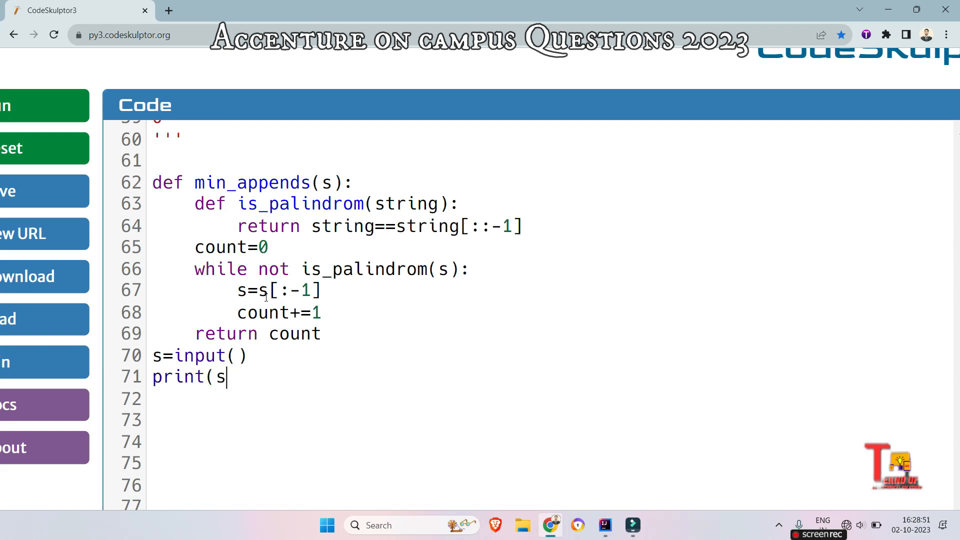
pyautogui.write('min_')
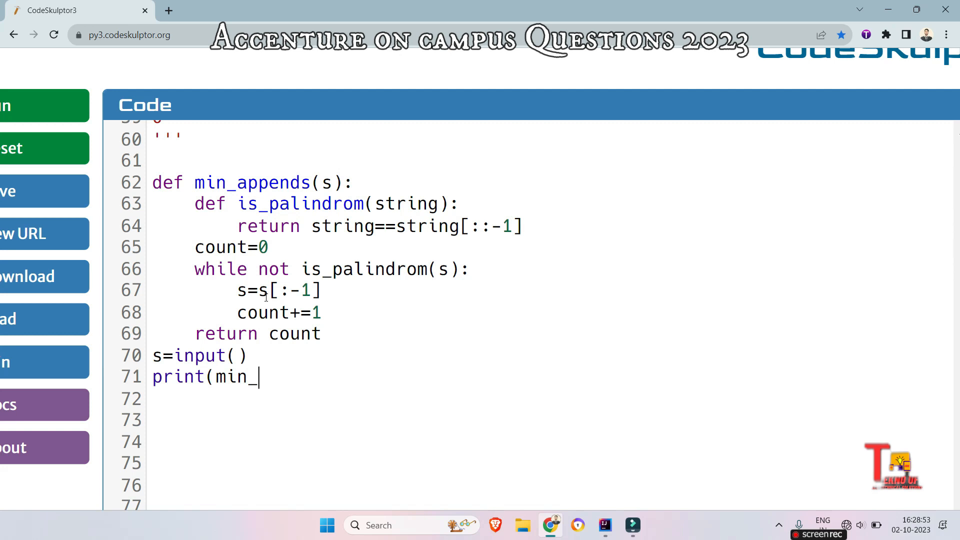
pyautogui.write('appends(s))')
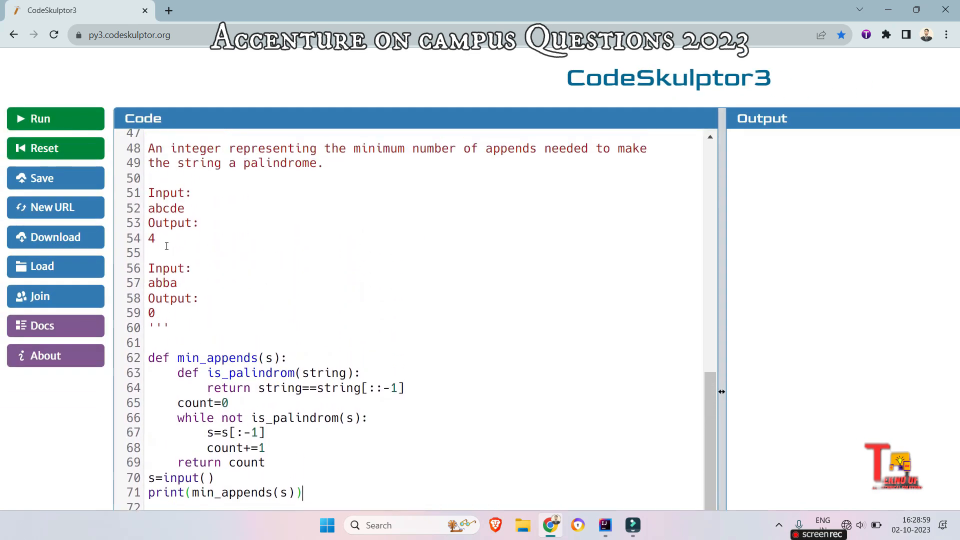
# Step: Run the program twice, getting 4 for the first input and 0 for abba
pyautogui.click(41, 119)
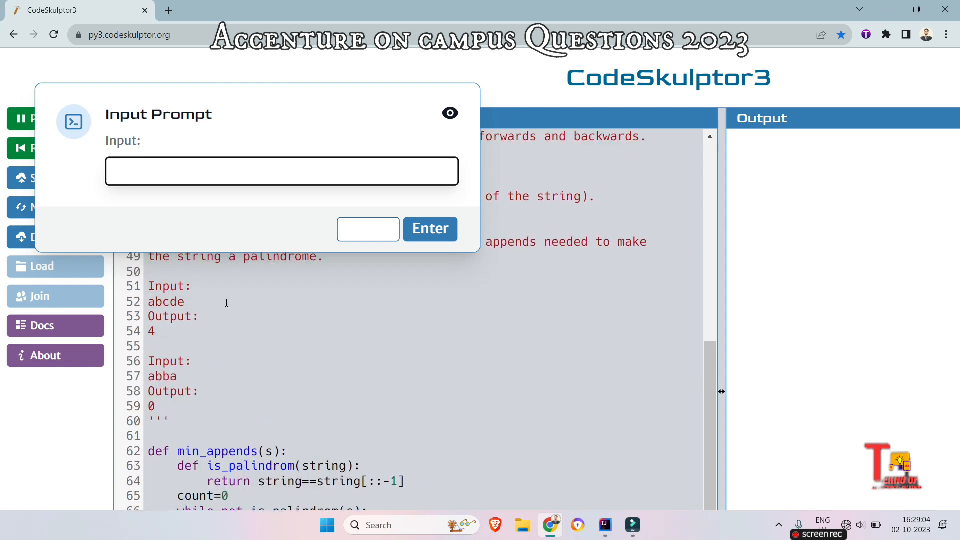
pyautogui.click(430, 228)
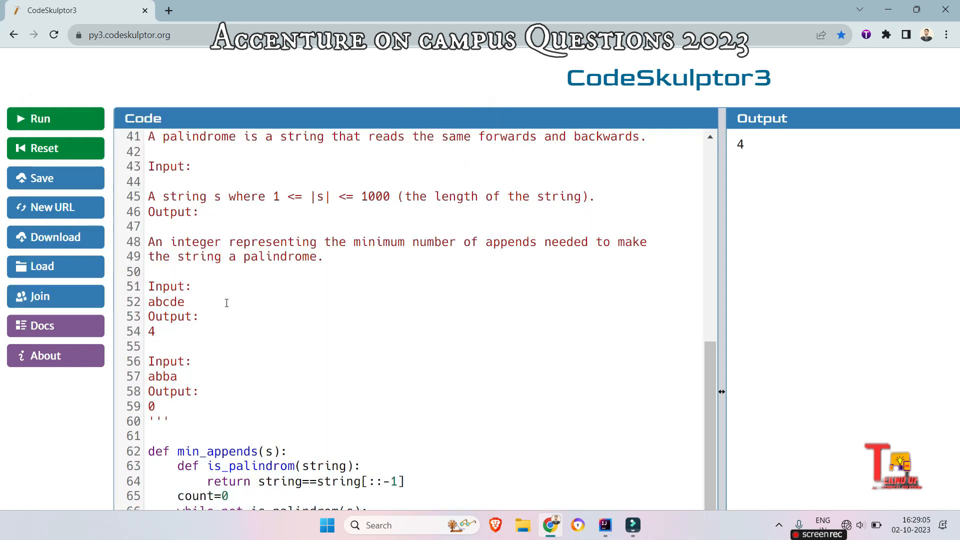
pyautogui.moveTo(43, 122)
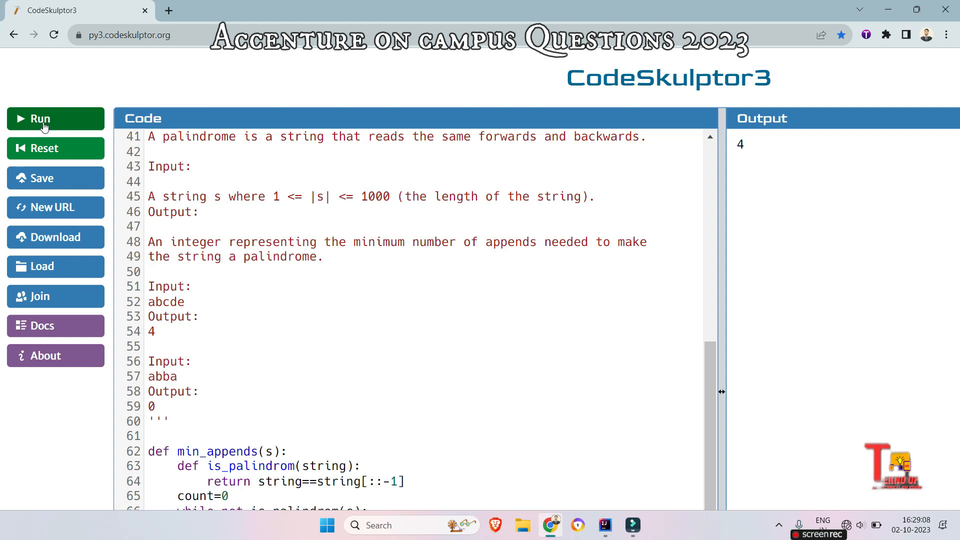
pyautogui.click(41, 118)
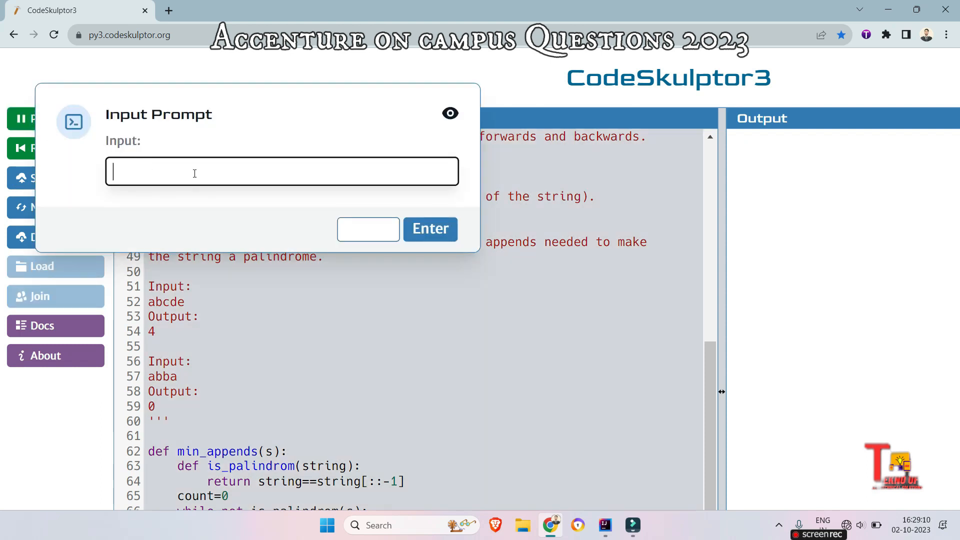
pyautogui.write('abba')
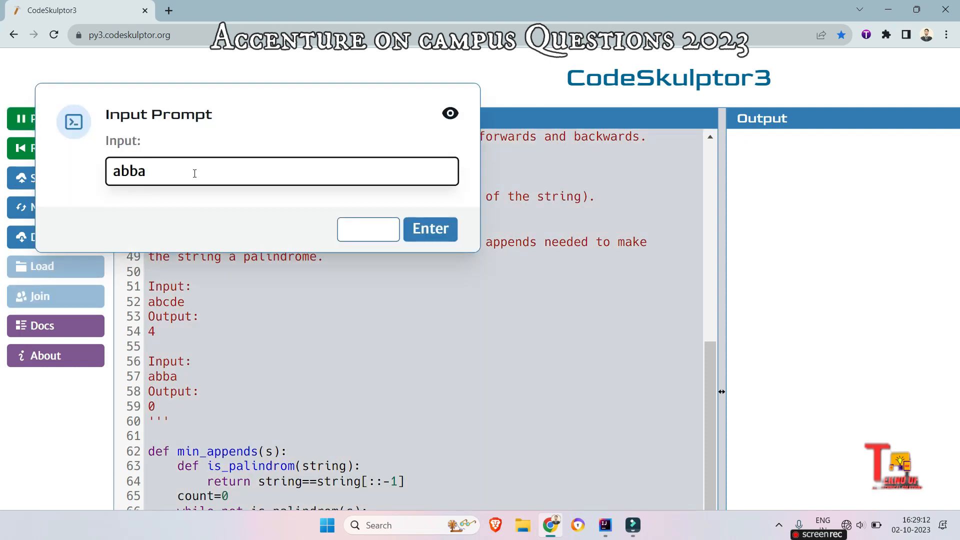
pyautogui.click(430, 229)
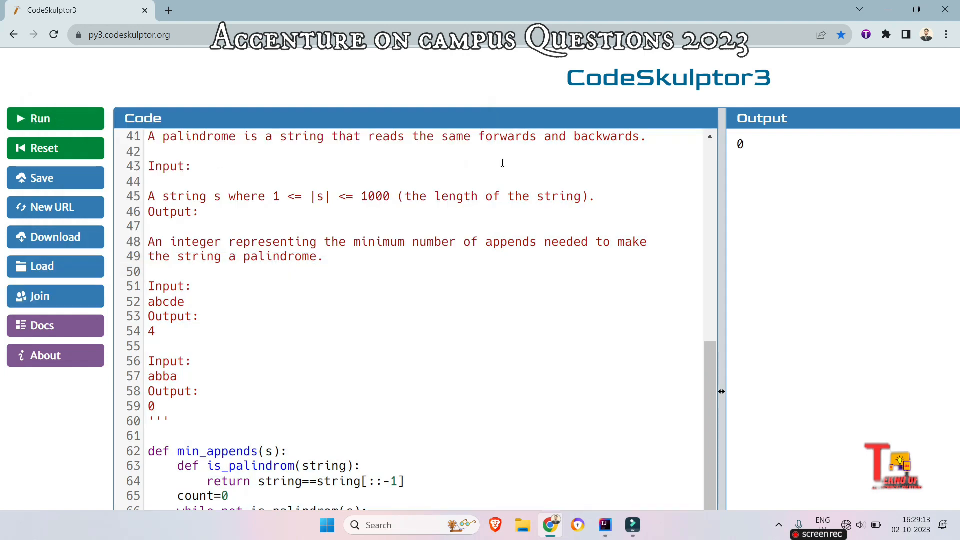
pyautogui.scroll(-3)
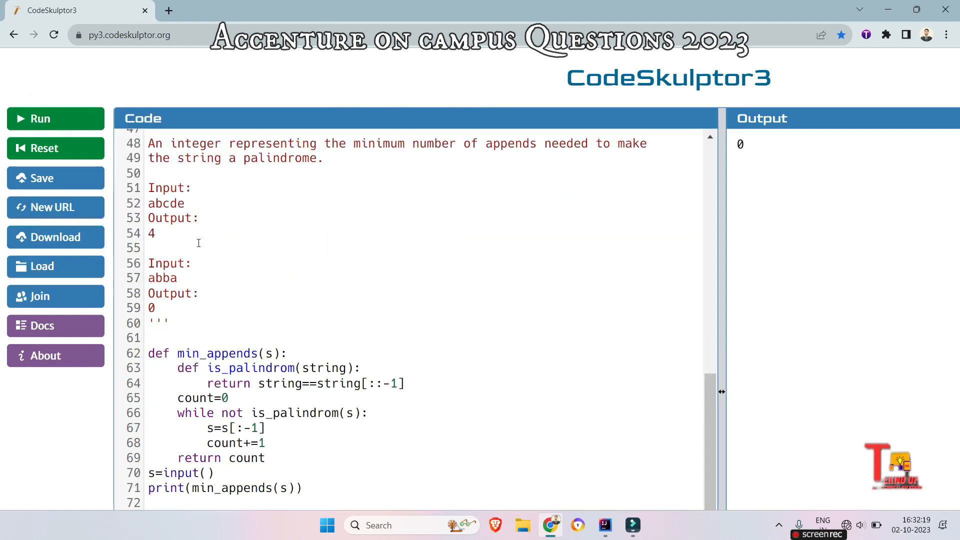
pyautogui.moveTo(288, 454)
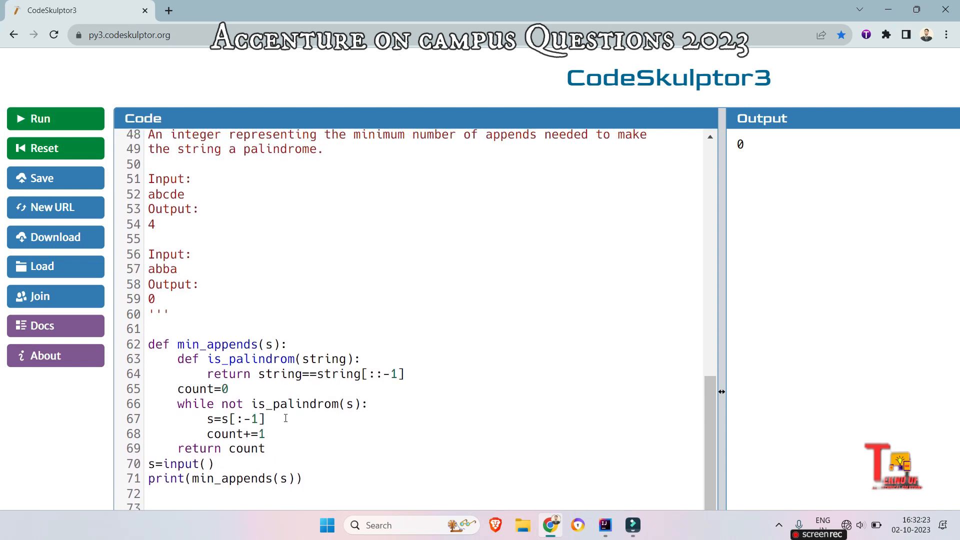
pyautogui.doubleClick(166, 194)
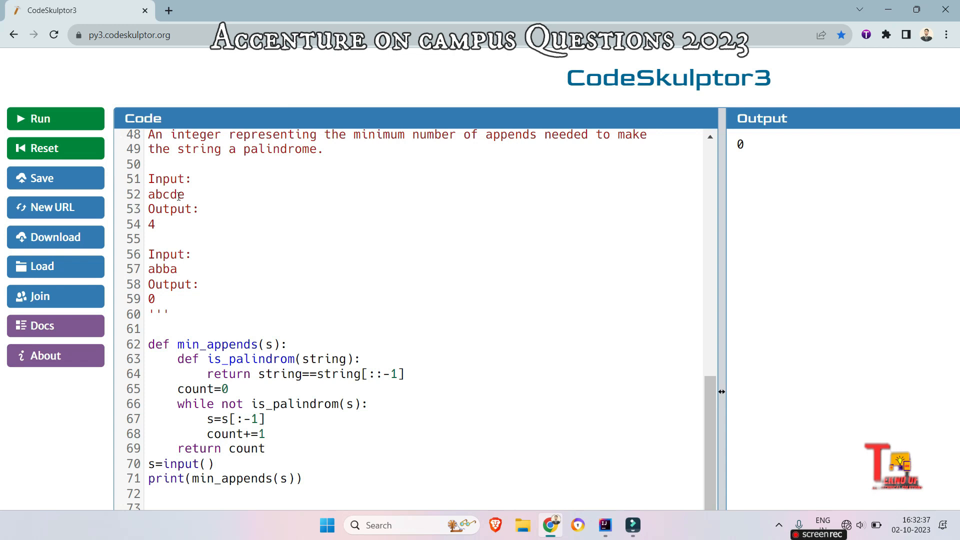
pyautogui.scroll(-3)
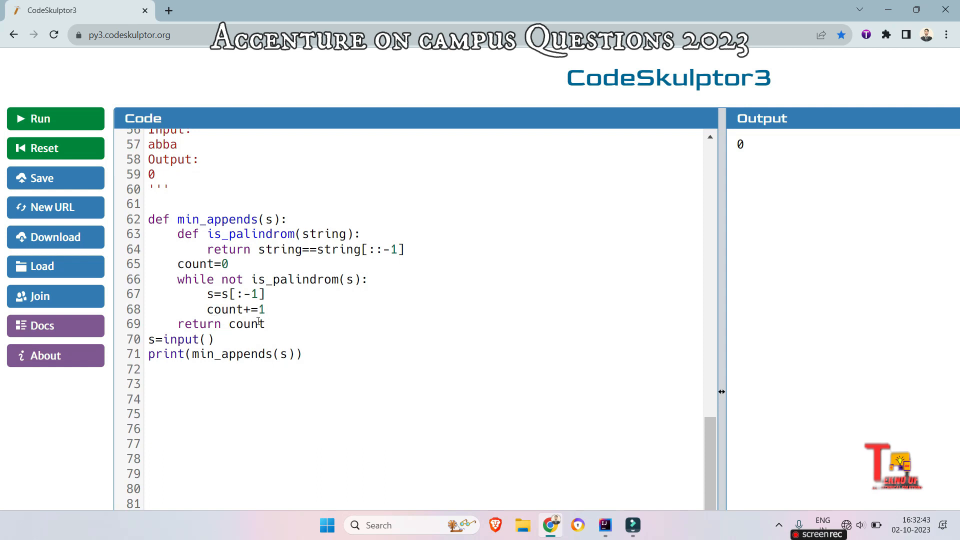
pyautogui.moveTo(315, 324)
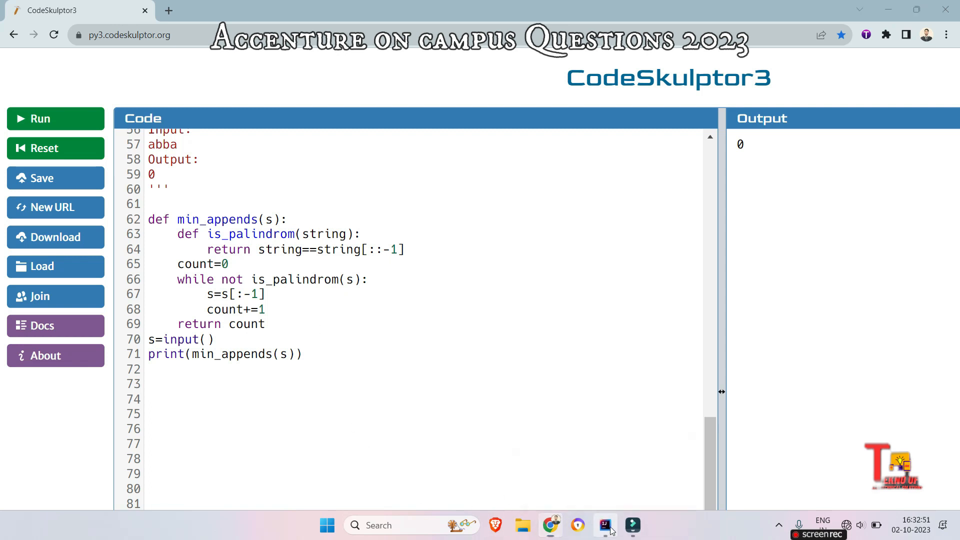
# Step: Switch to IntelliJ IDEA and scroll through Main.java's minAppendsToPalindrome, isPalindrome and main with its 0 output for abcba
pyautogui.click(603, 525)
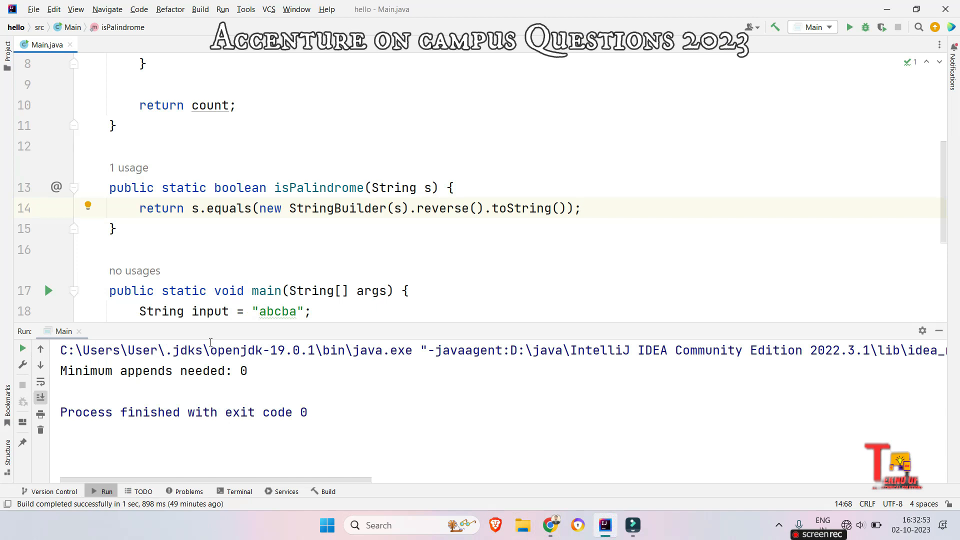
pyautogui.click(204, 350)
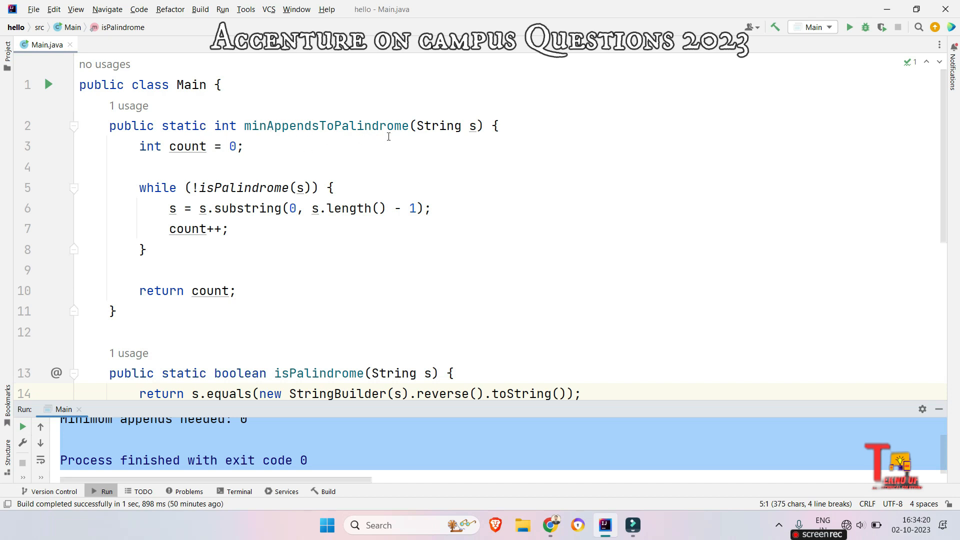
pyautogui.moveTo(280, 192)
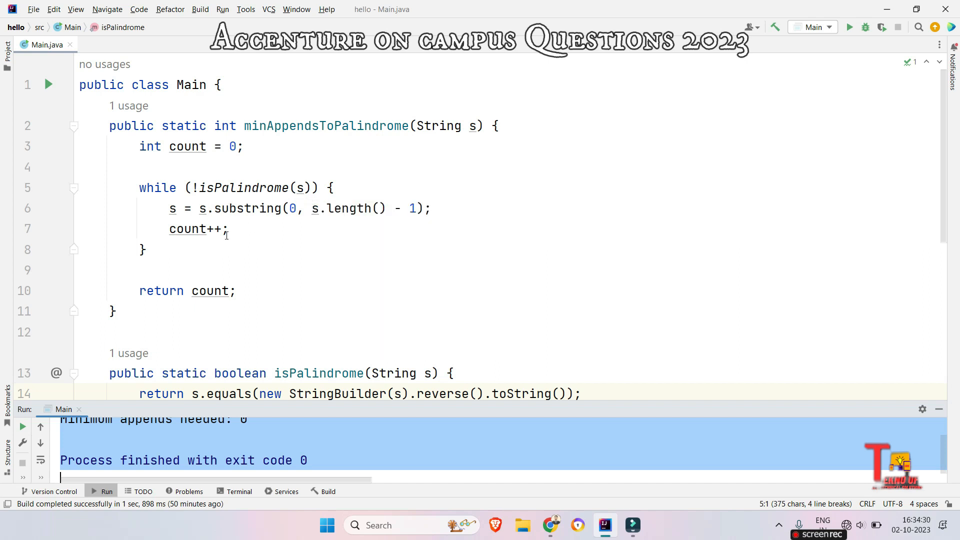
pyautogui.scroll(-3)
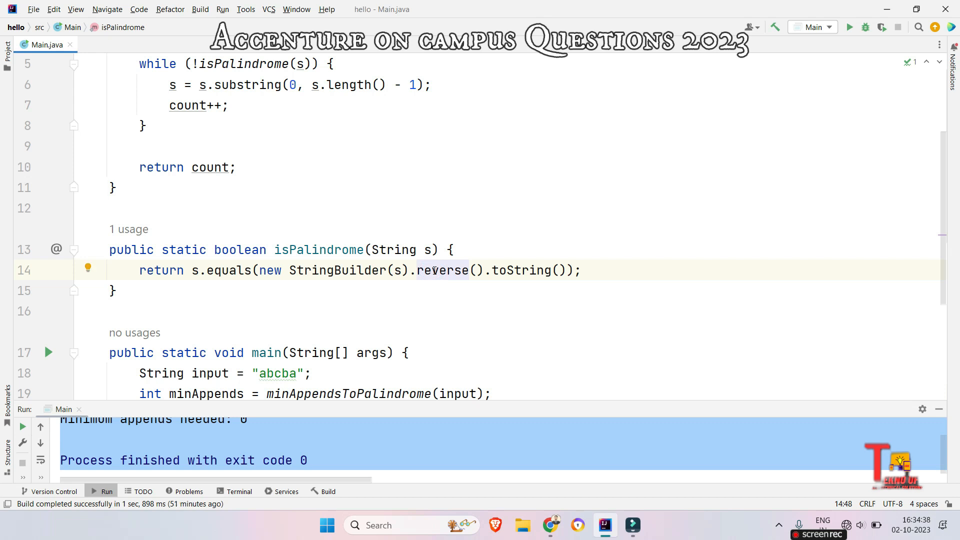
pyautogui.scroll(-3)
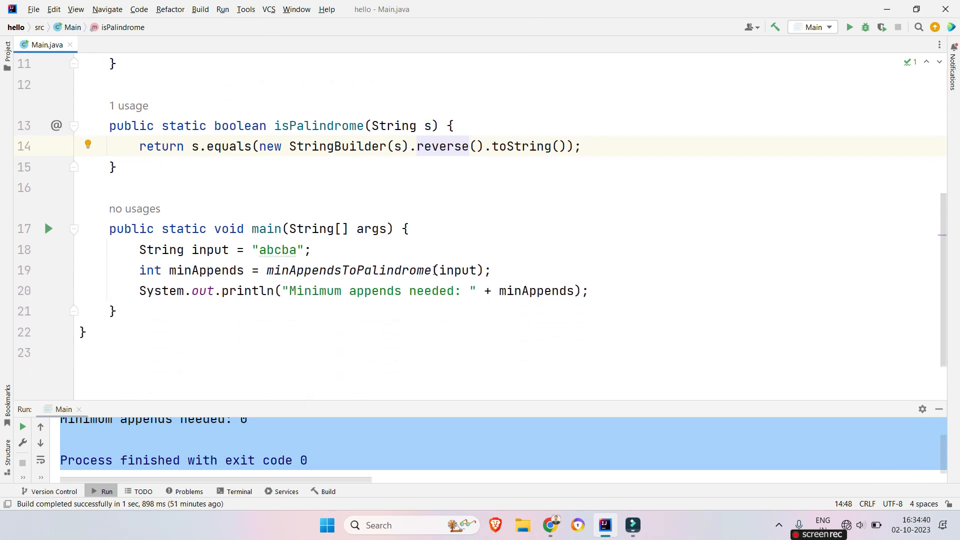